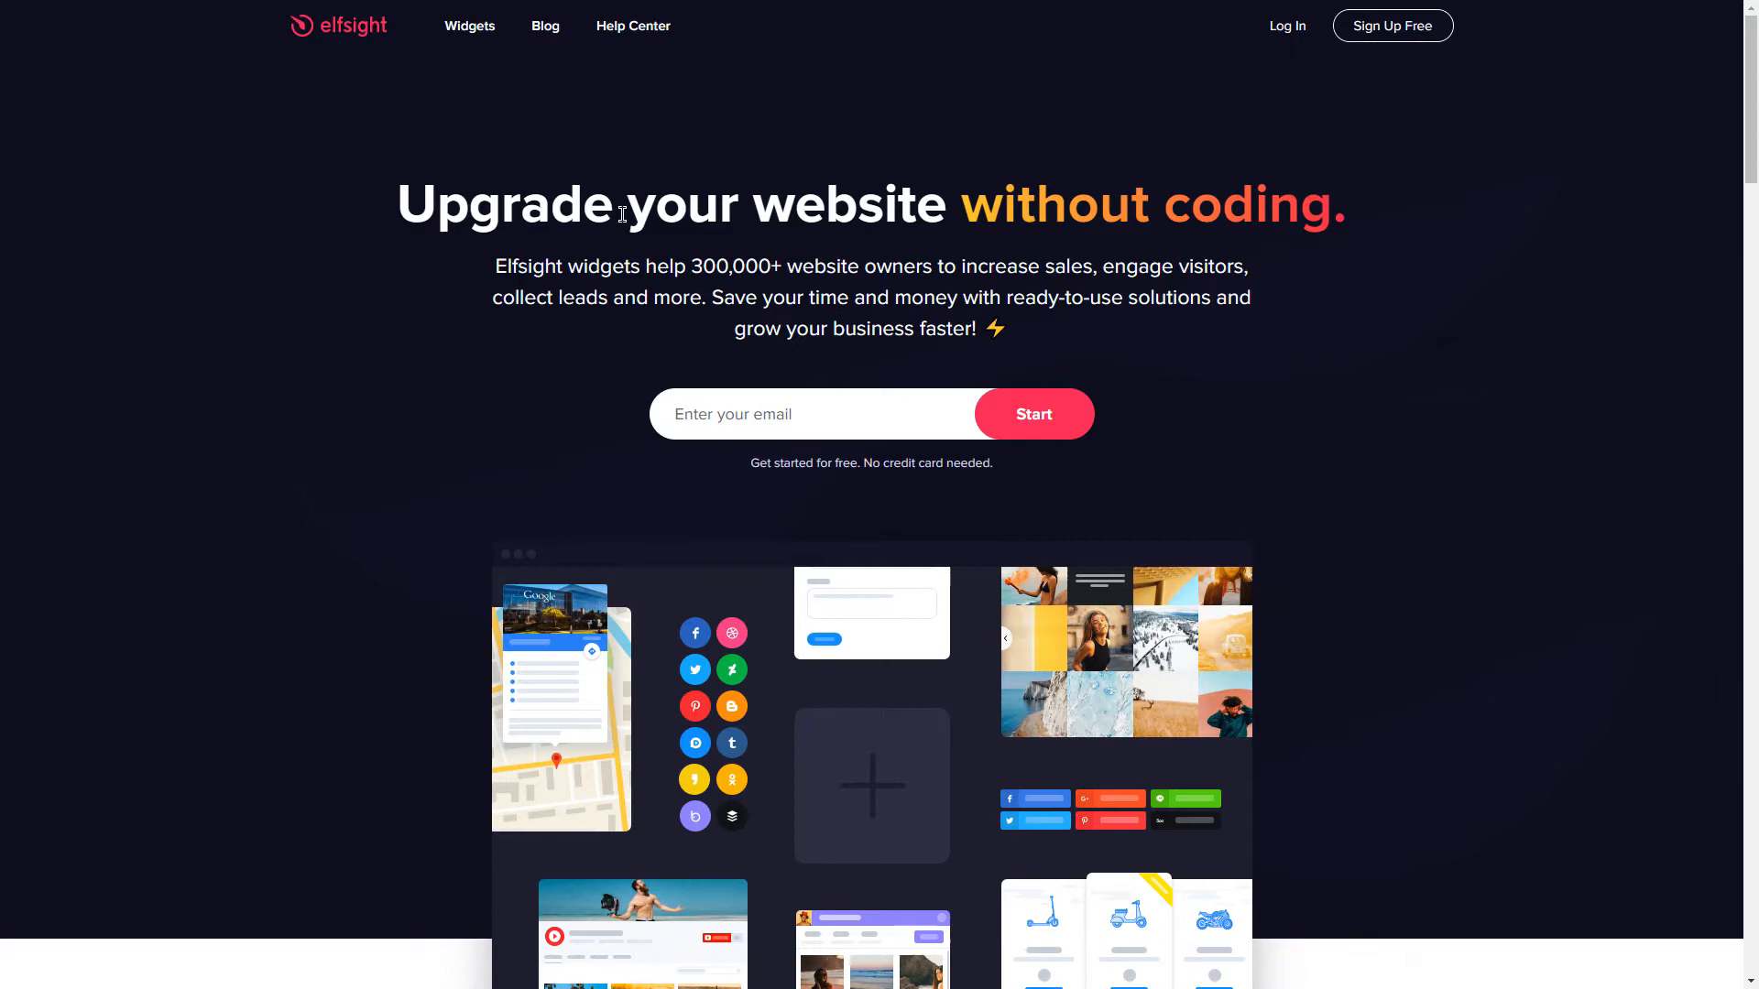
# Go to the Event Calendar widget page from the Widgets menu under Tools.
pyautogui.click(469, 26)
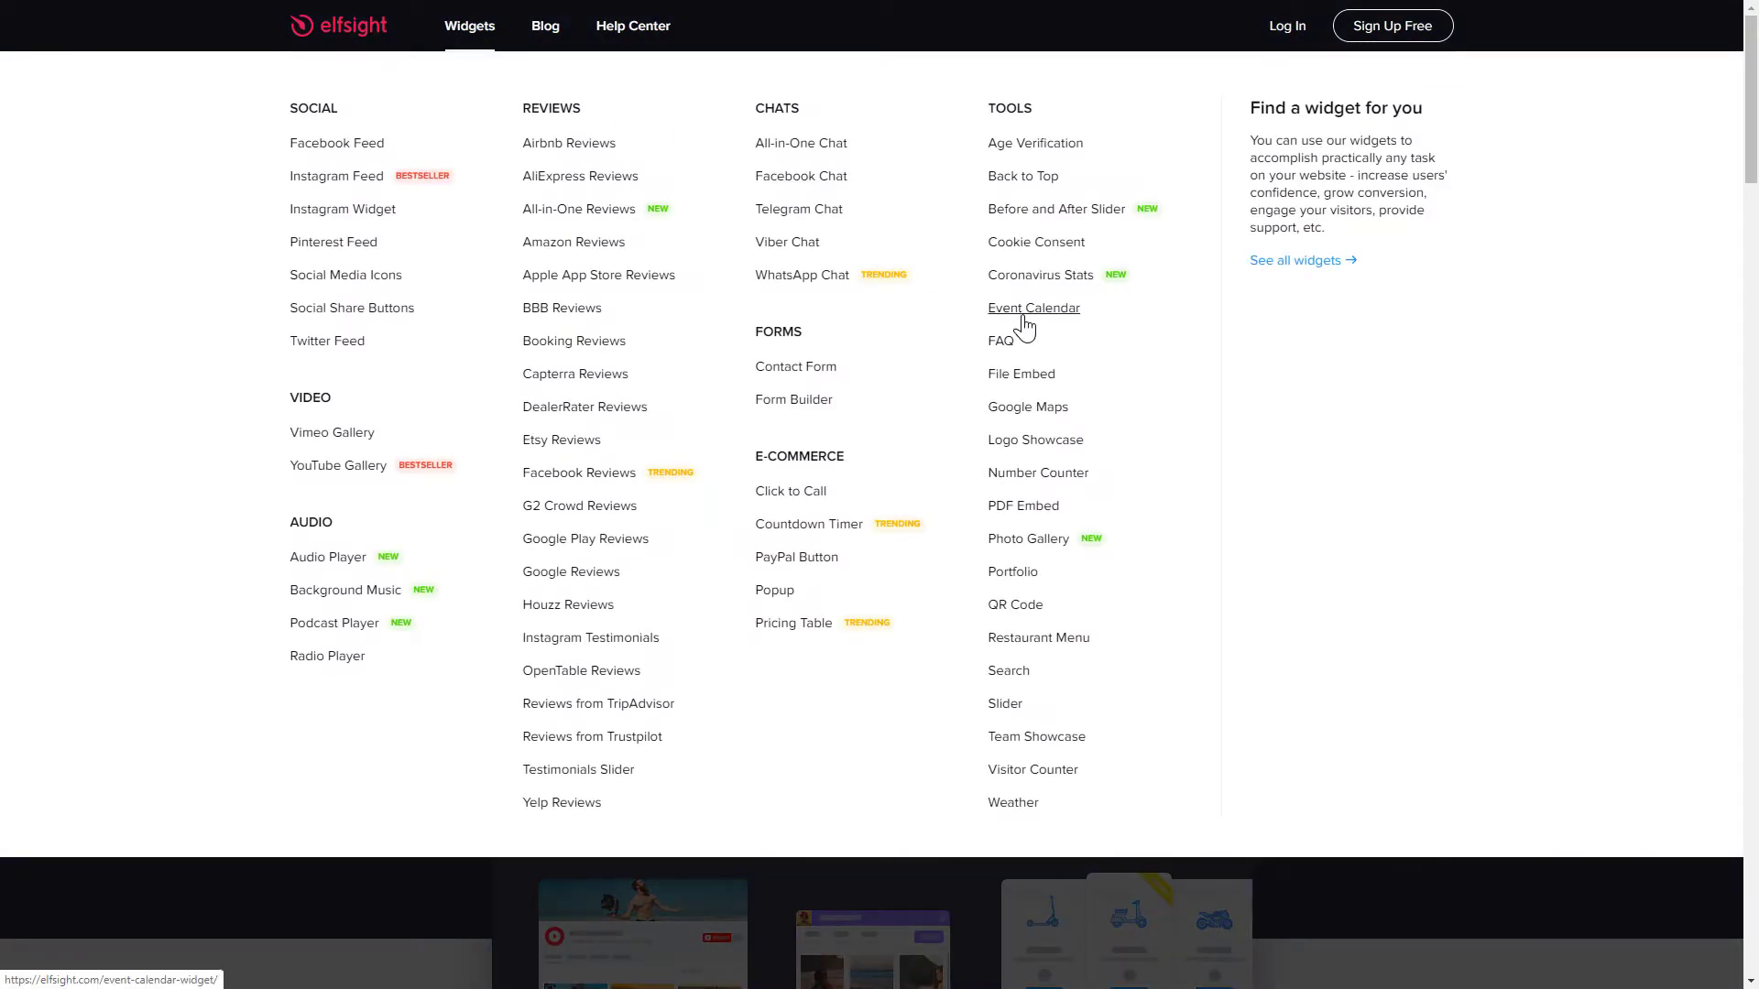
pyautogui.click(1032, 307)
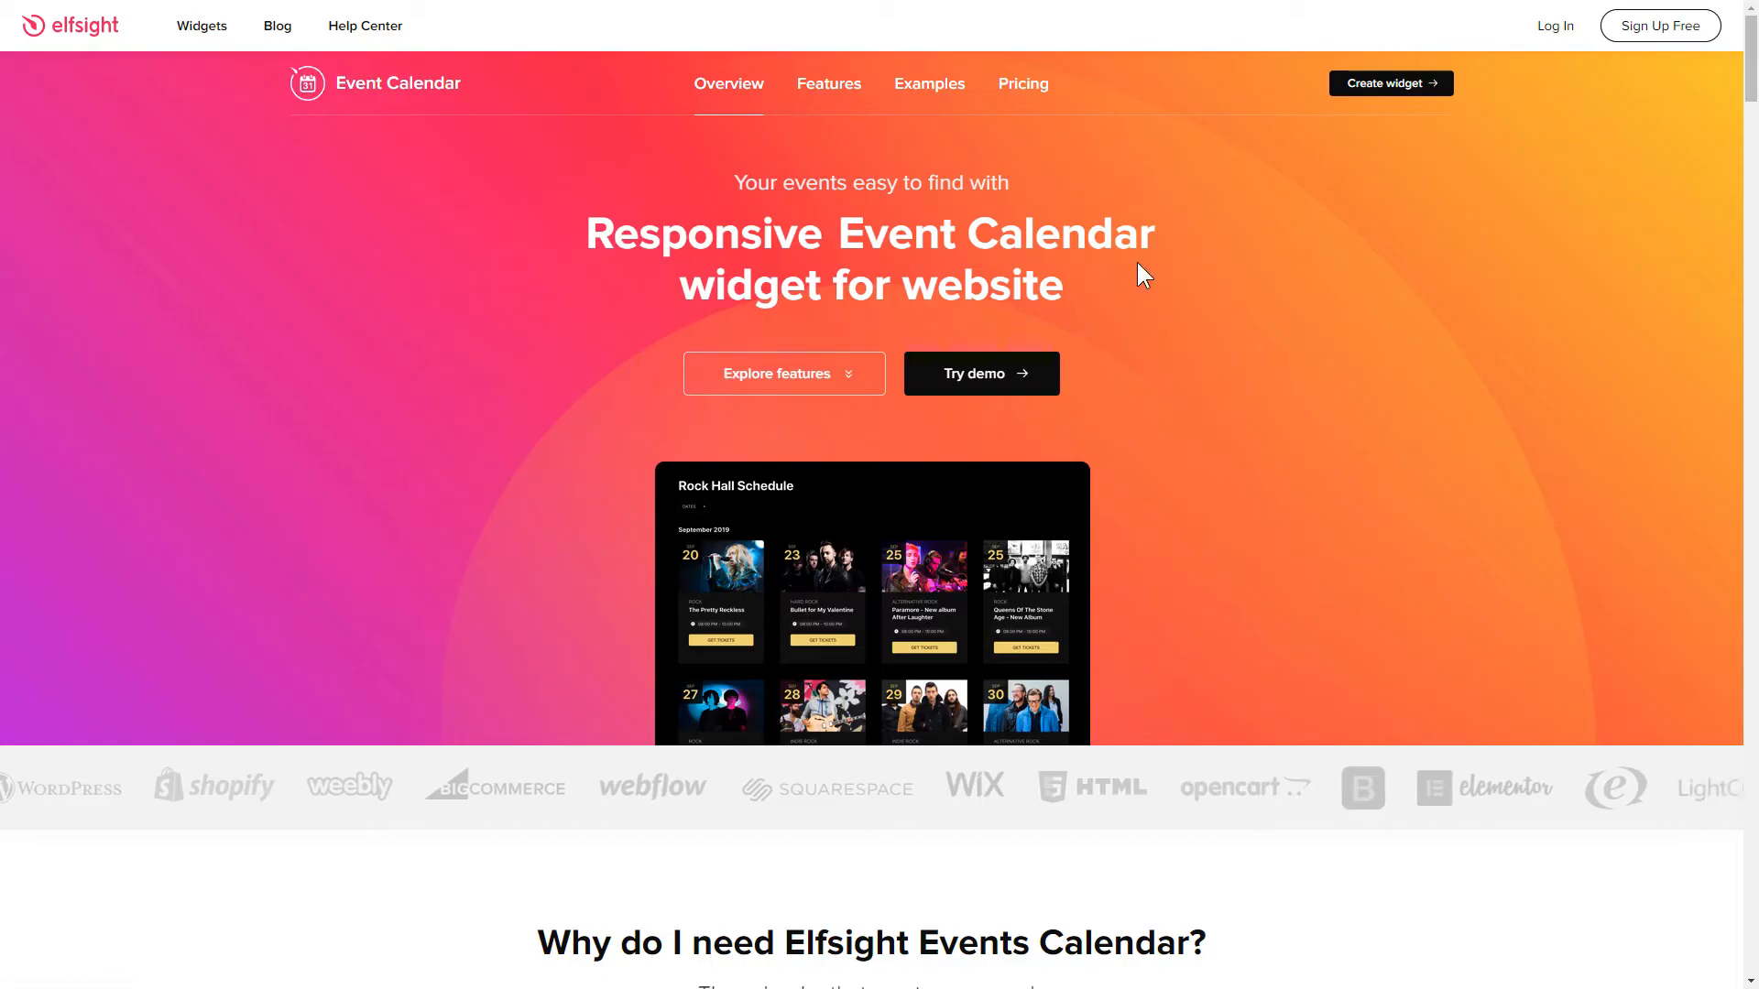
# Start the widget creator, preview University Events, then return to the Team Games Schedule template.
pyautogui.click(1391, 82)
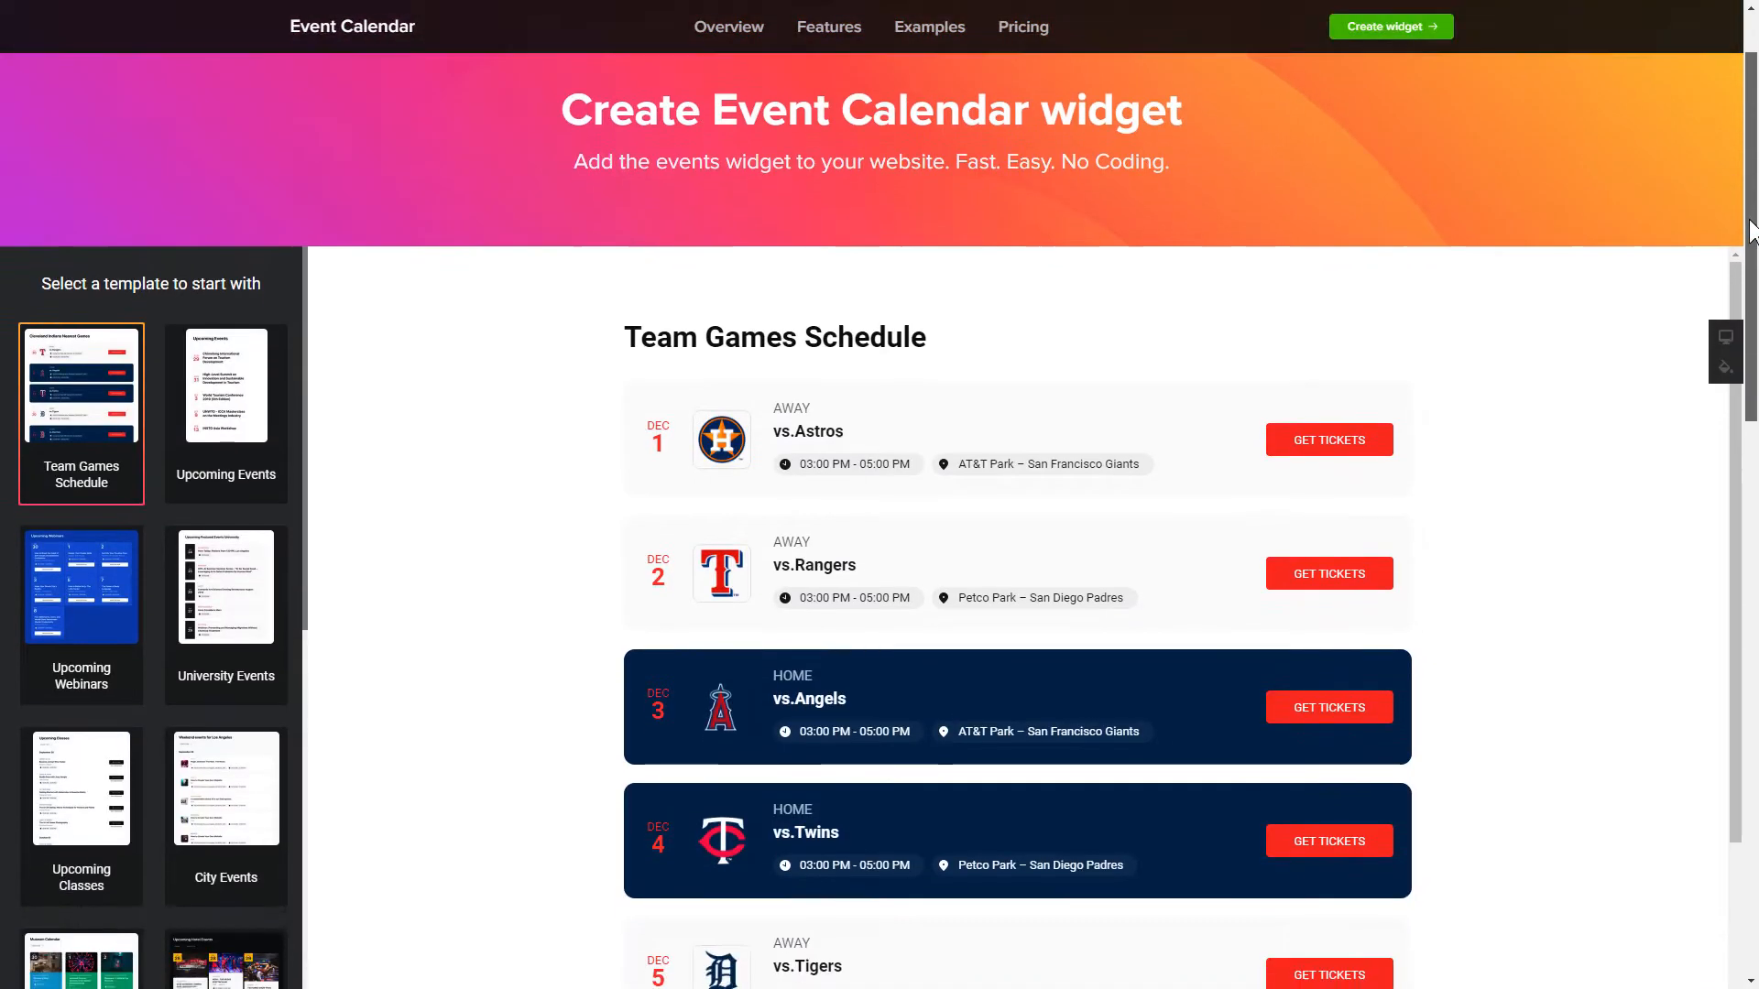
pyautogui.scroll(-3)
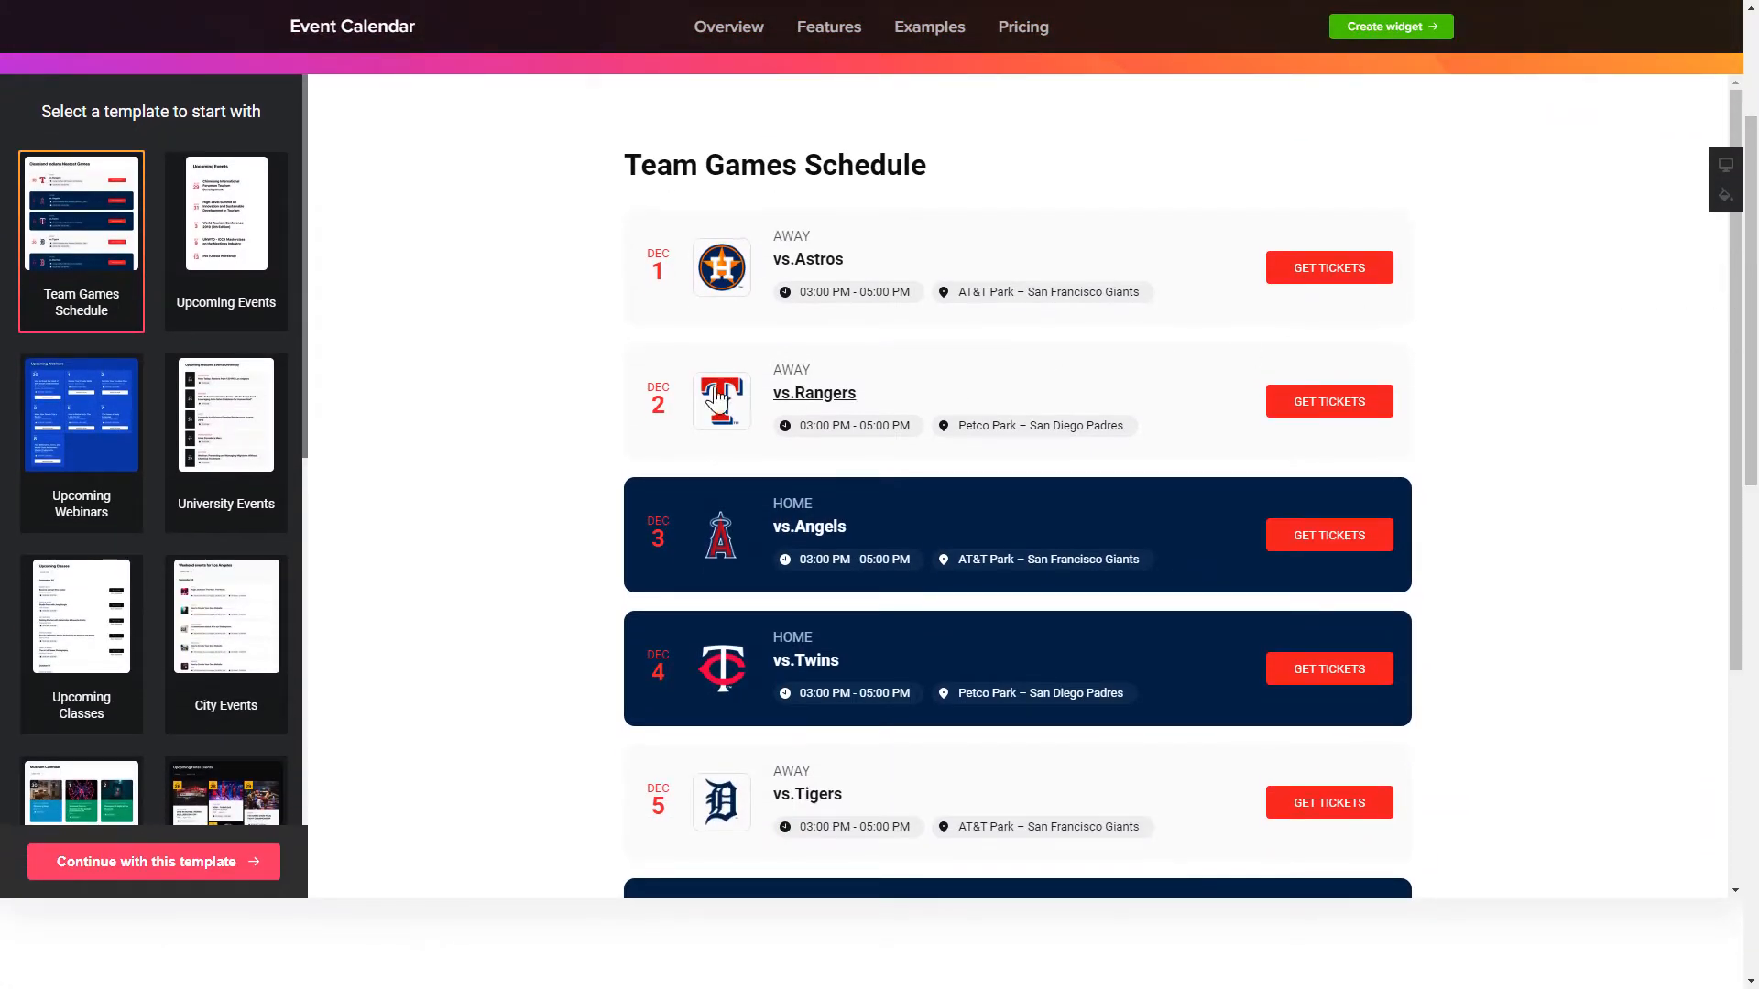
pyautogui.click(224, 416)
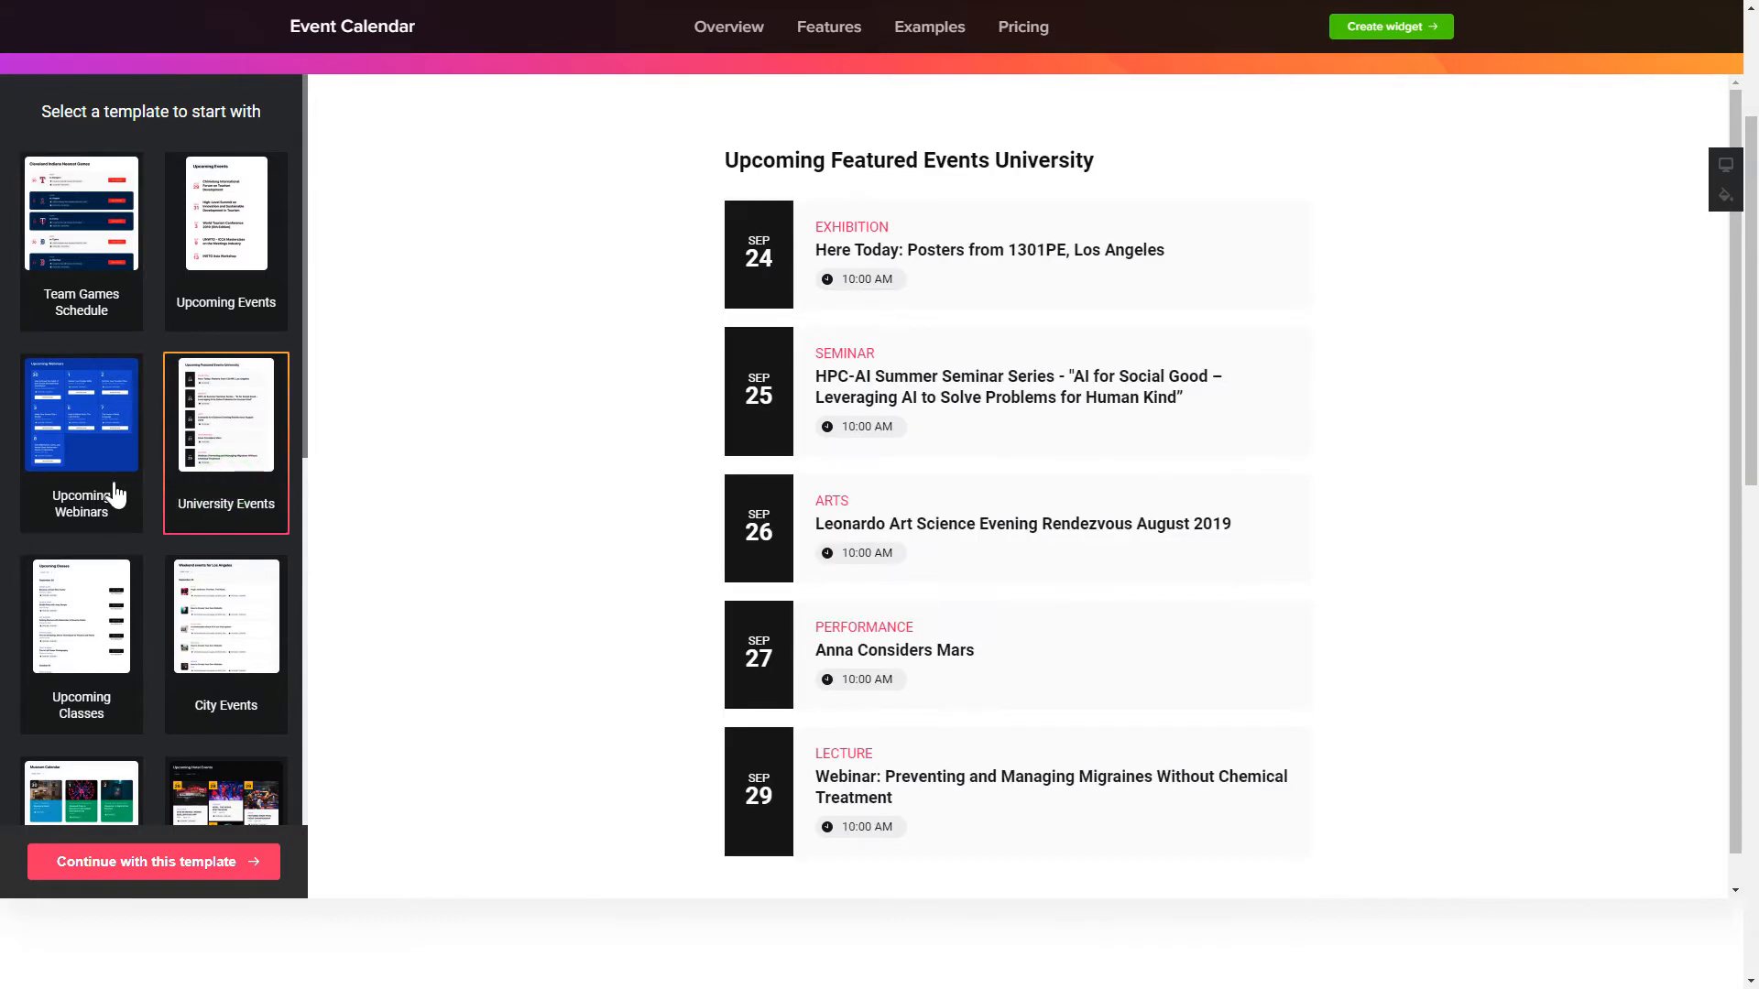
pyautogui.click(81, 213)
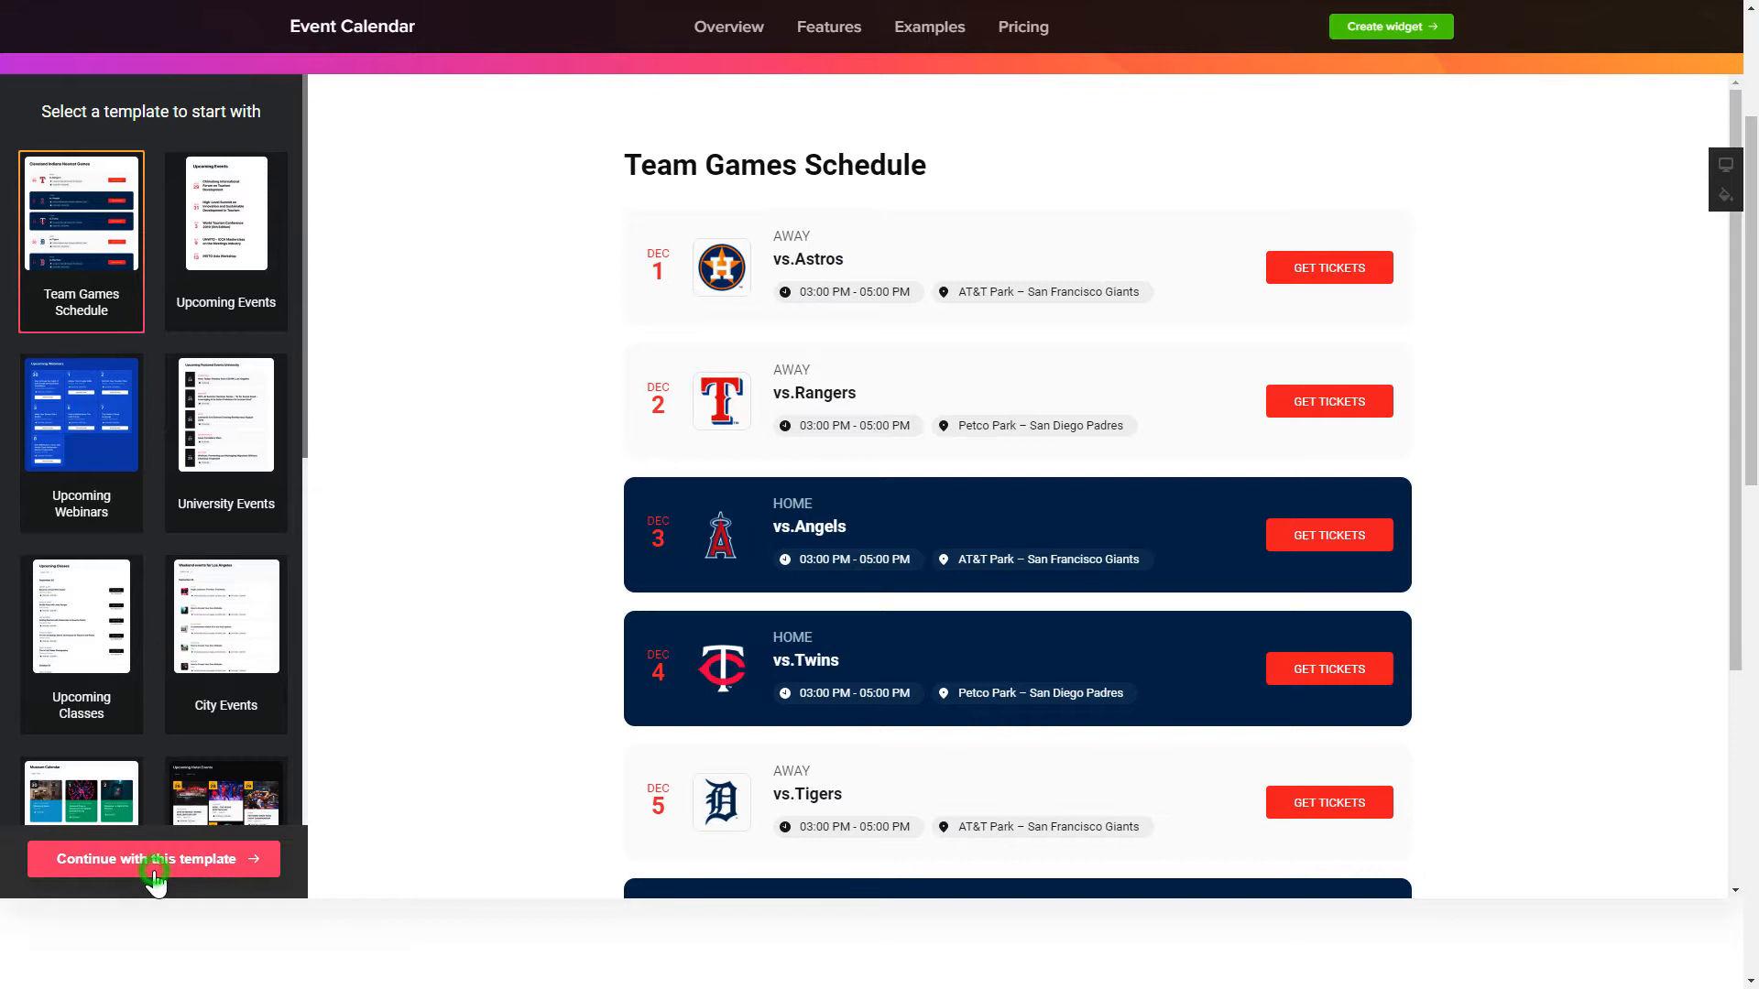
# Continue with the Team Games Schedule template and inspect the vs.Royals event details.
pyautogui.click(154, 860)
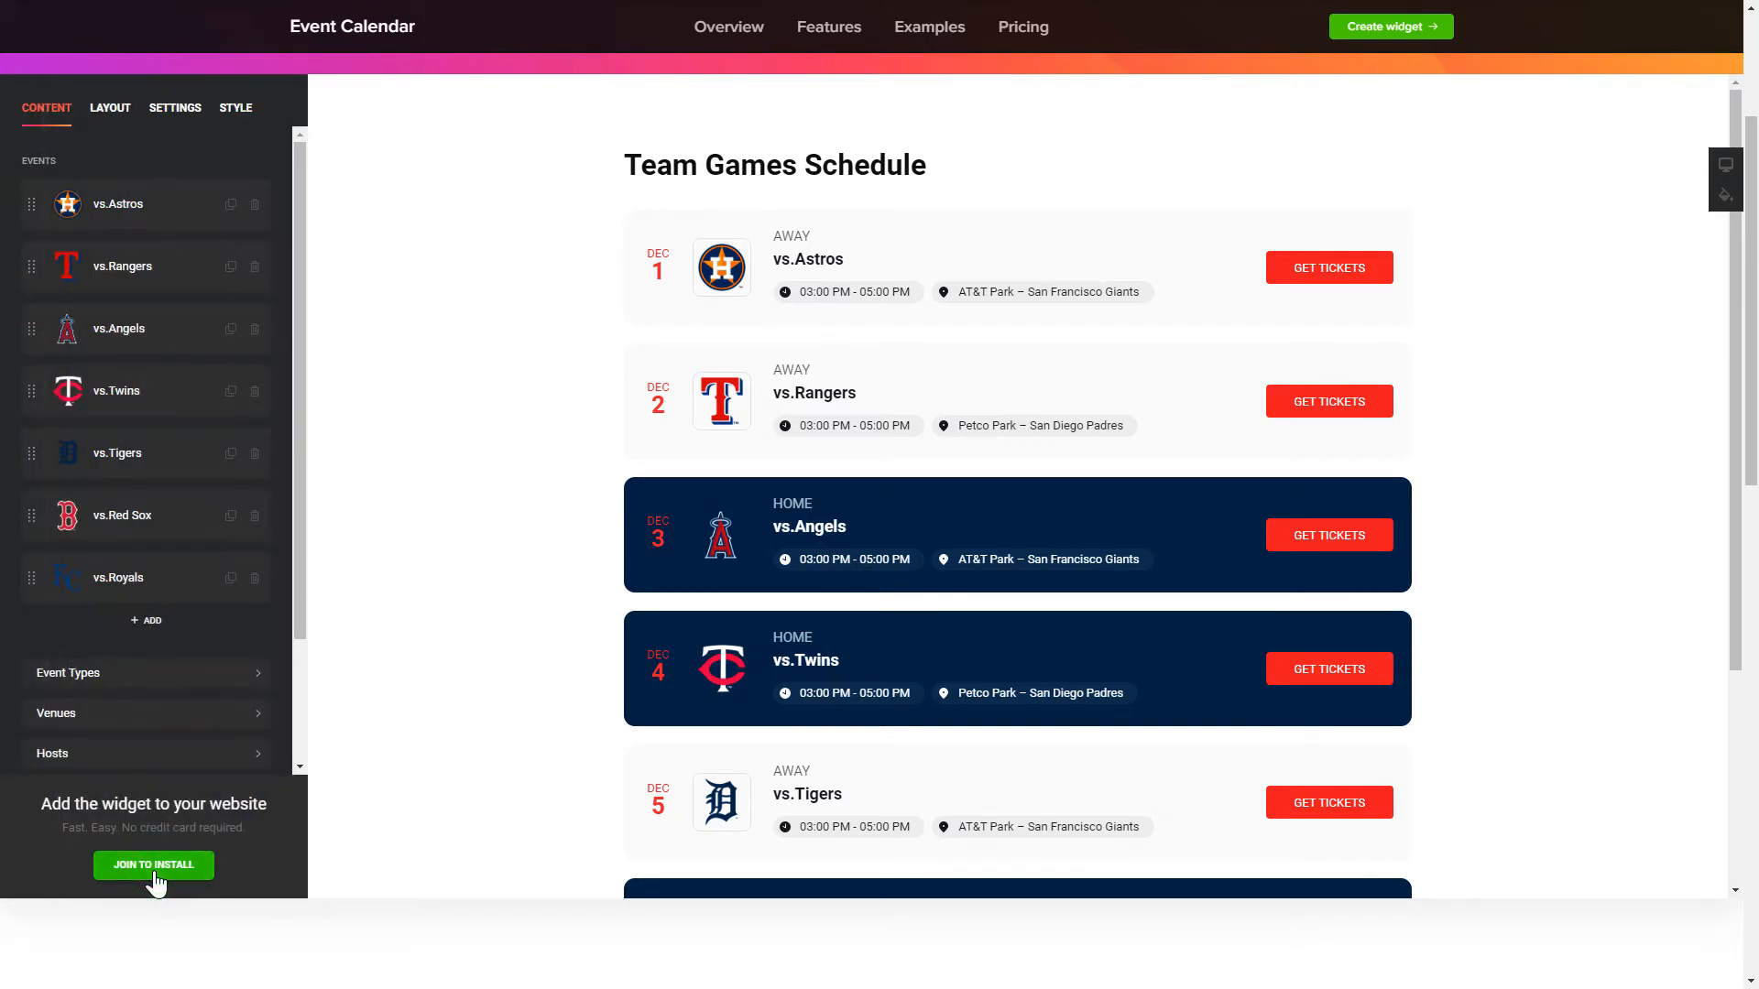
pyautogui.moveTo(308, 651)
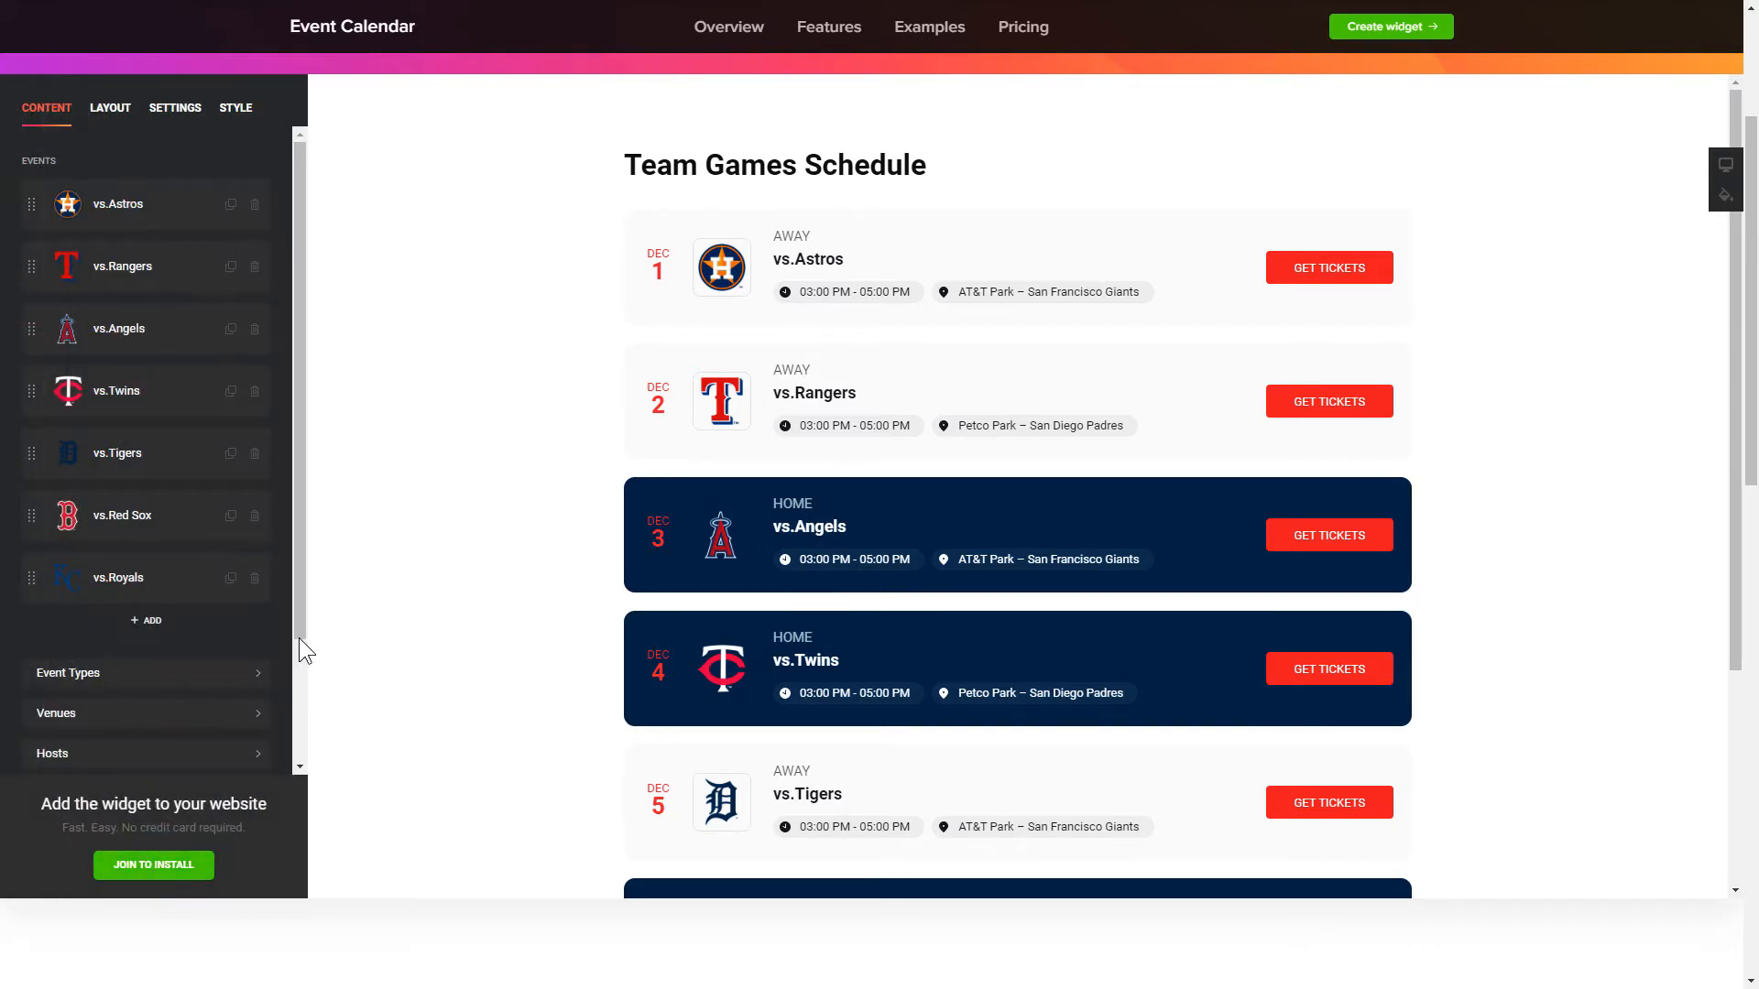
pyautogui.scroll(-3)
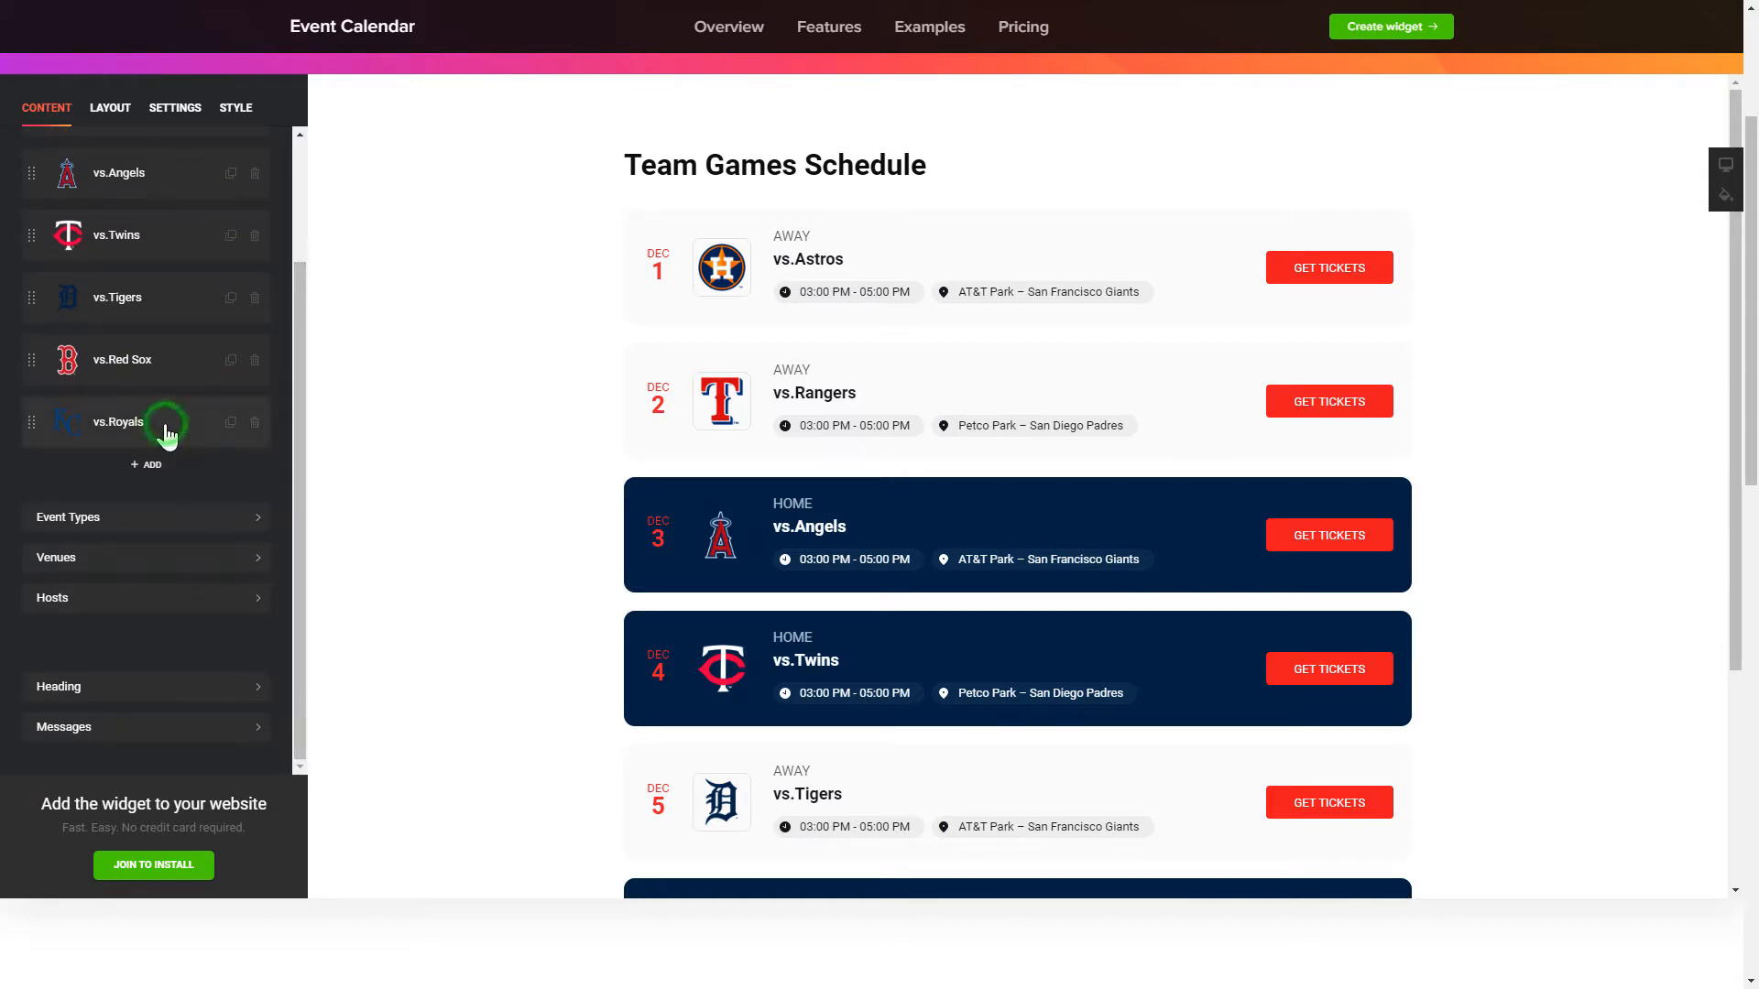
pyautogui.click(117, 422)
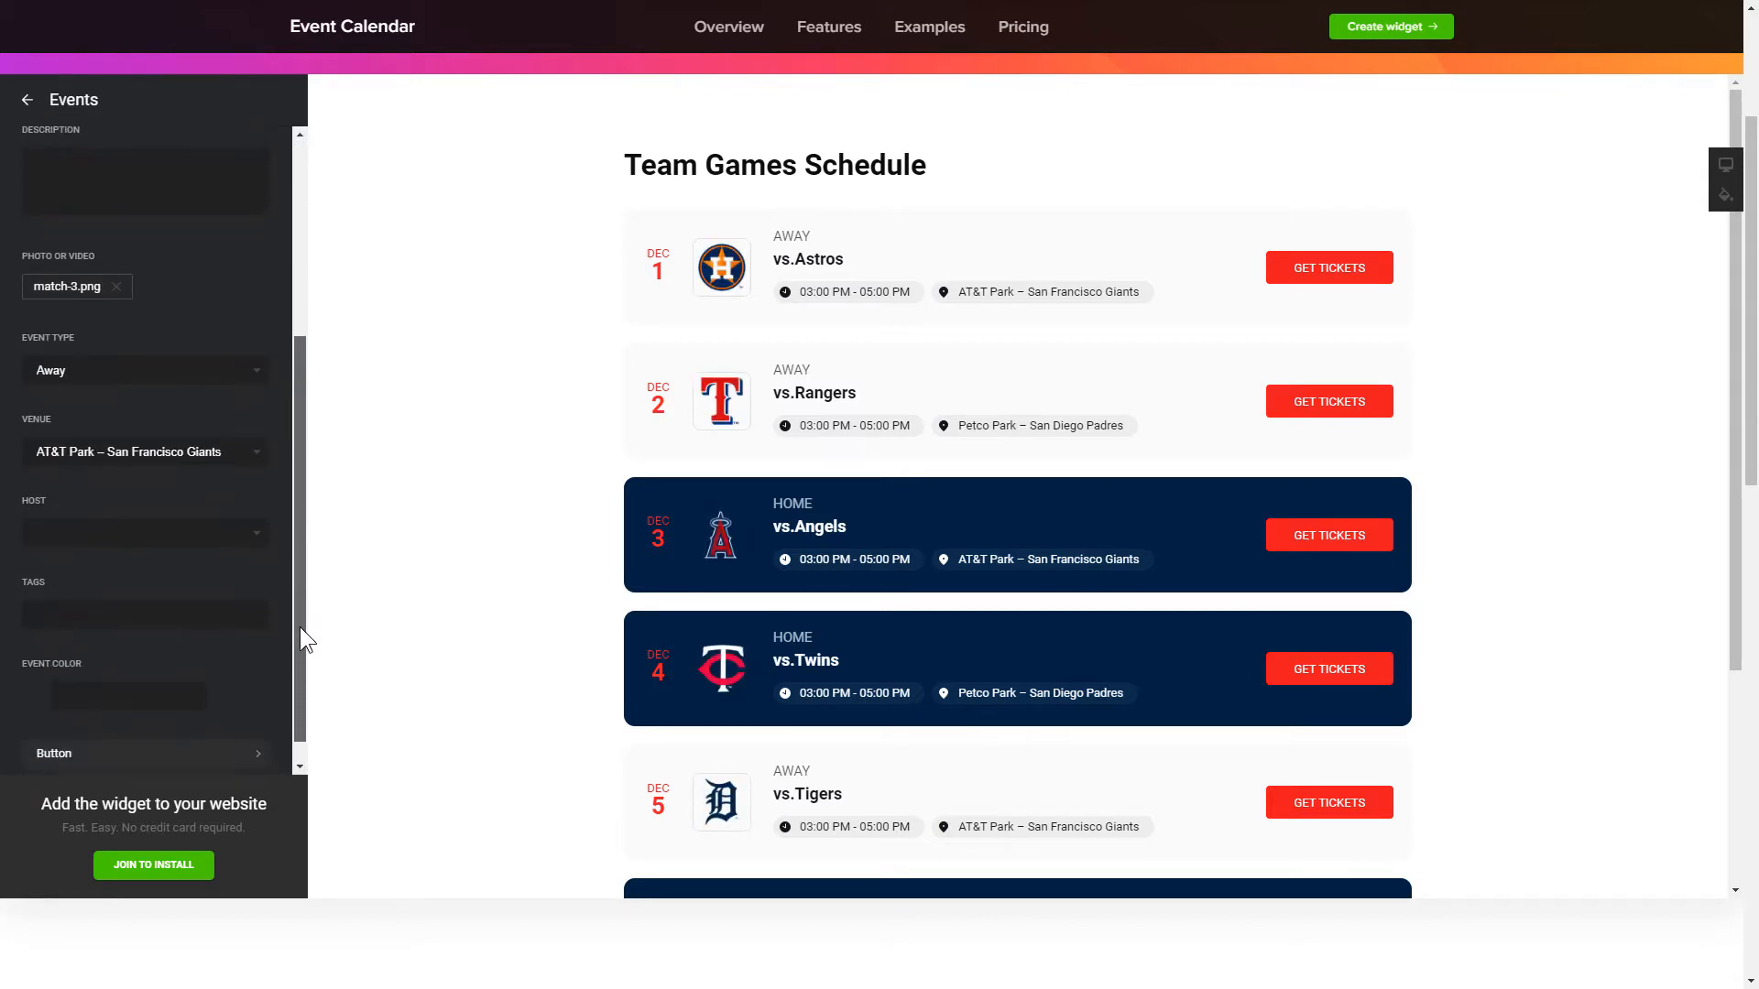
pyautogui.click(28, 99)
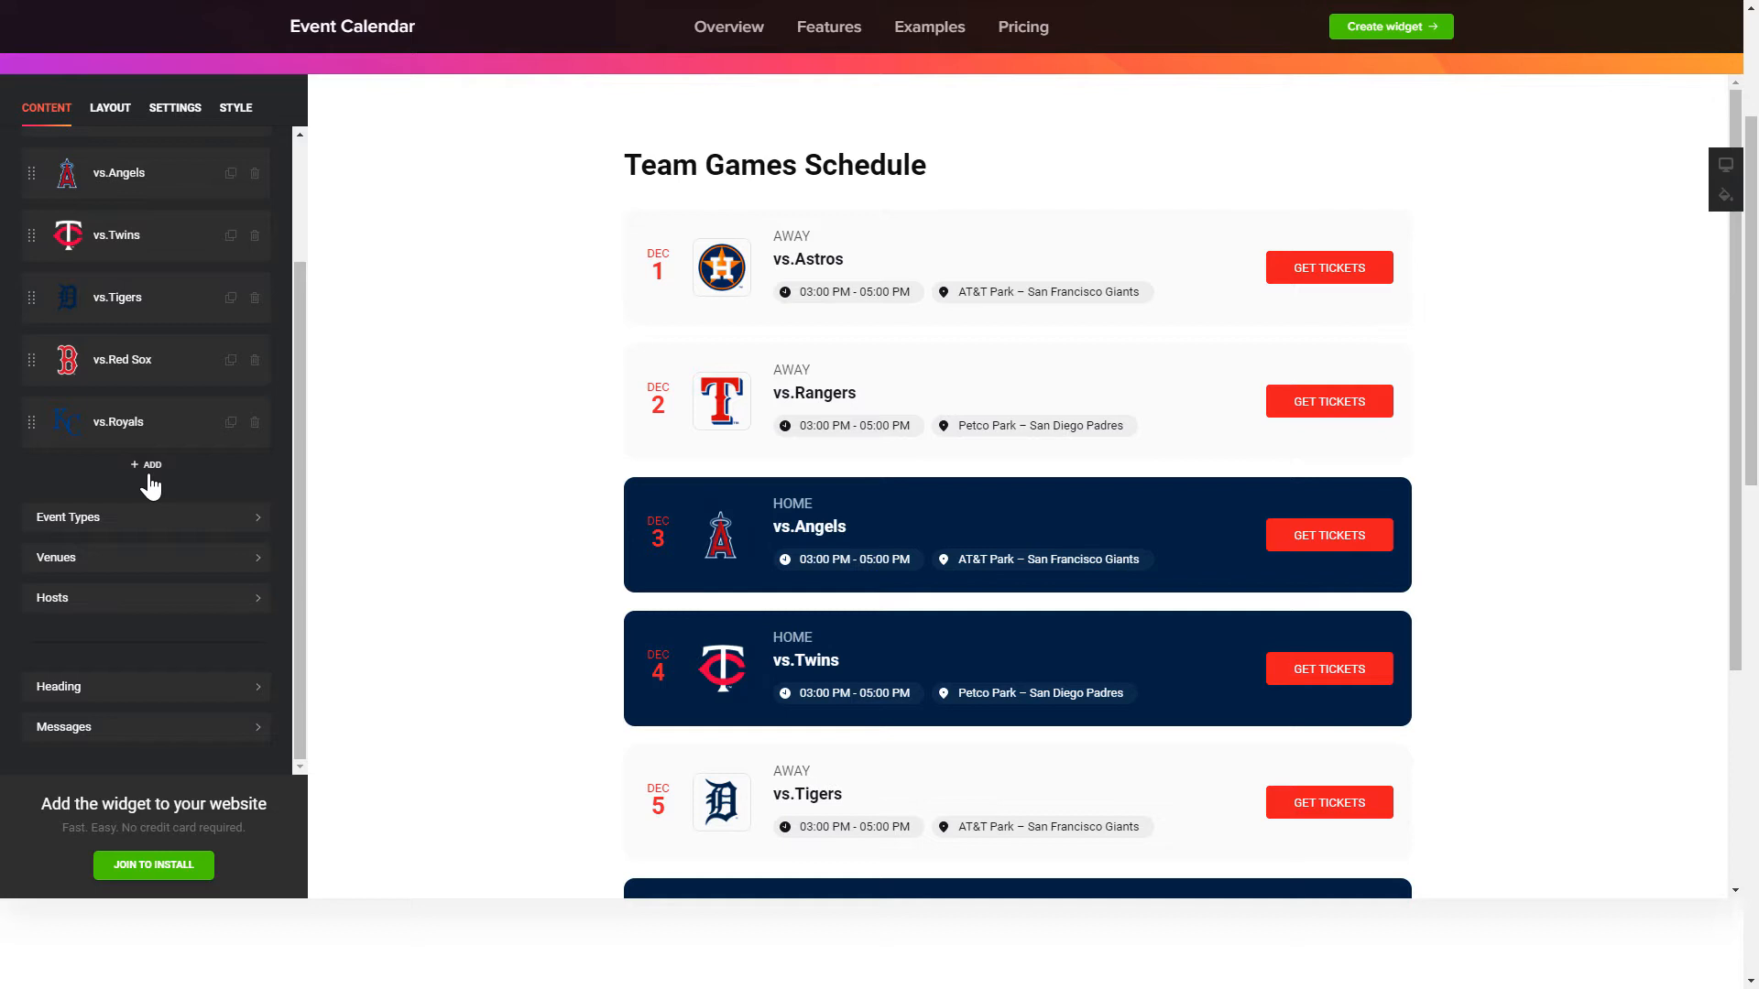
# Browse the Layout, Settings and Style options, then return to Content.
pyautogui.click(108, 107)
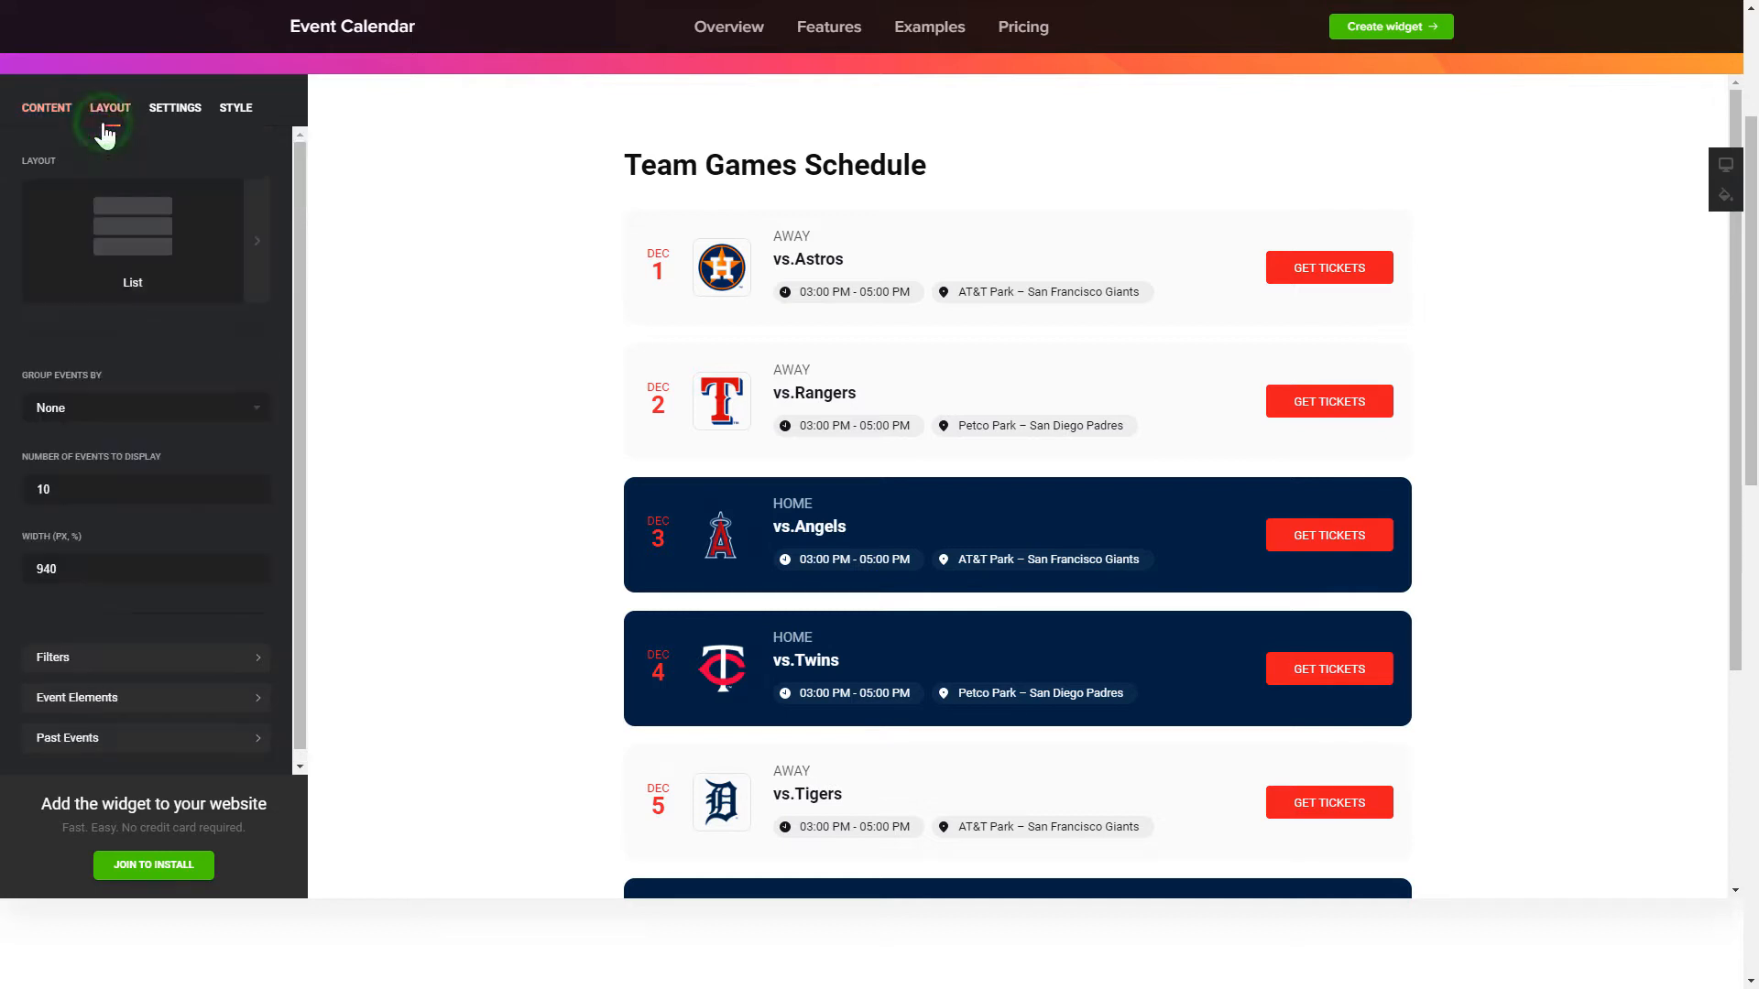
pyautogui.click(176, 106)
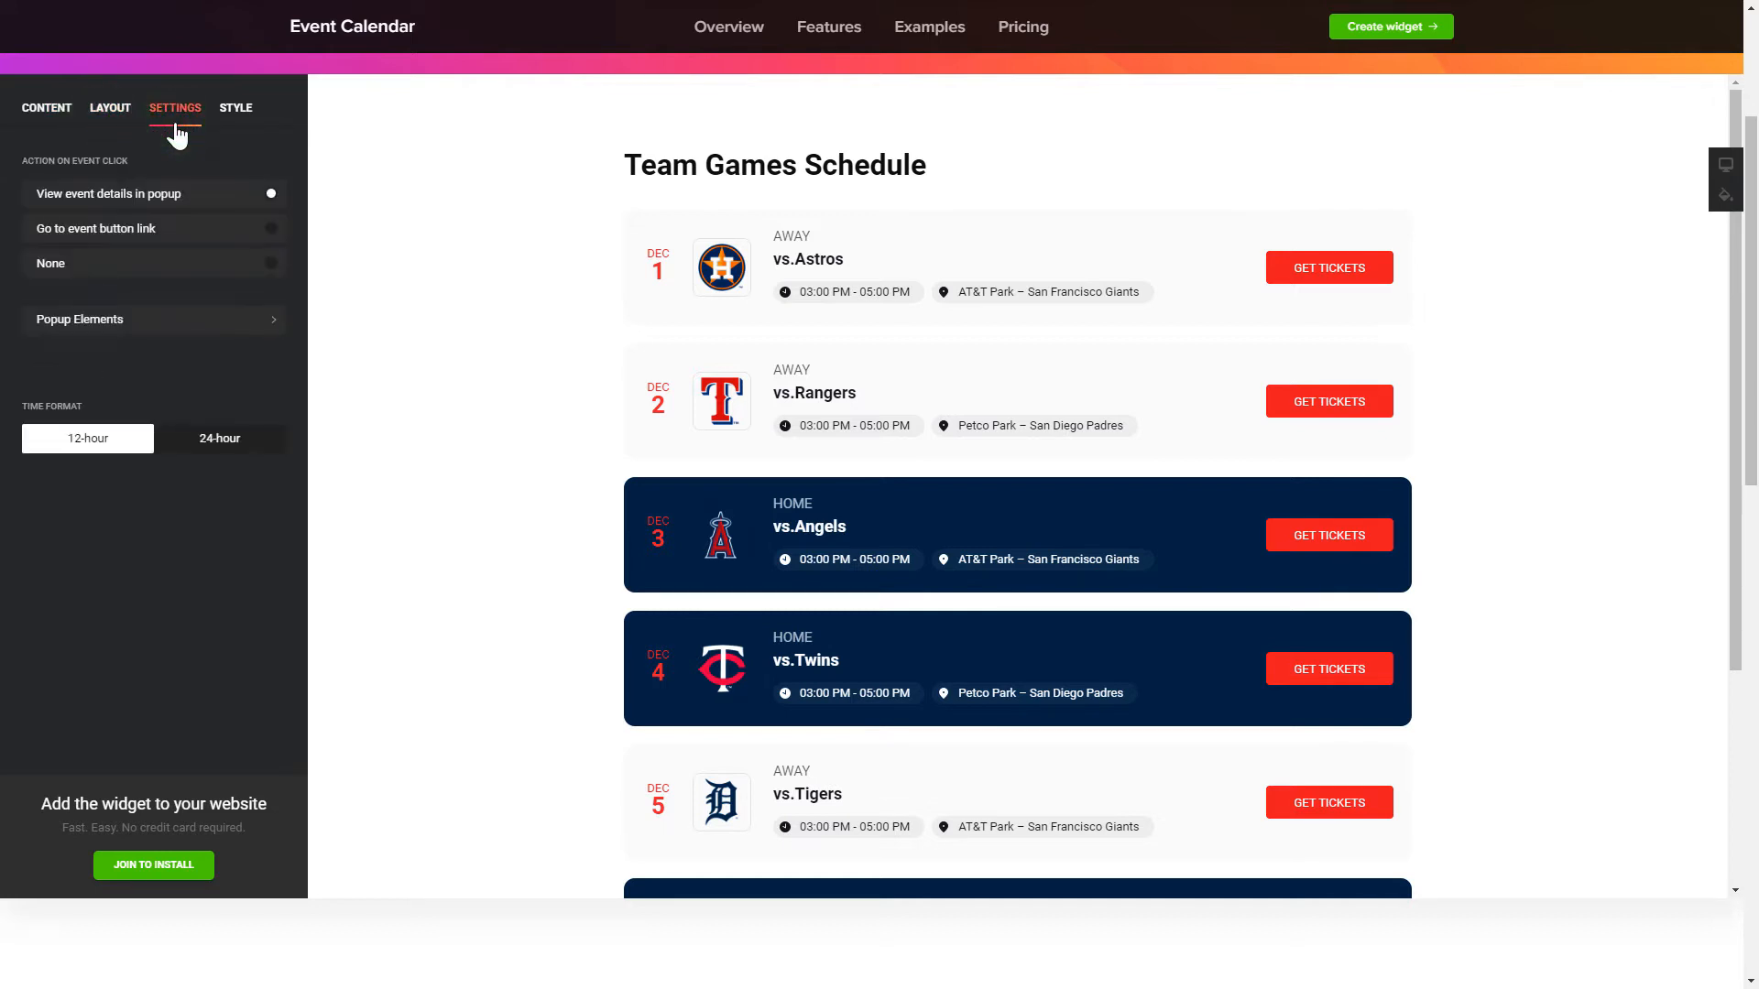
pyautogui.click(236, 108)
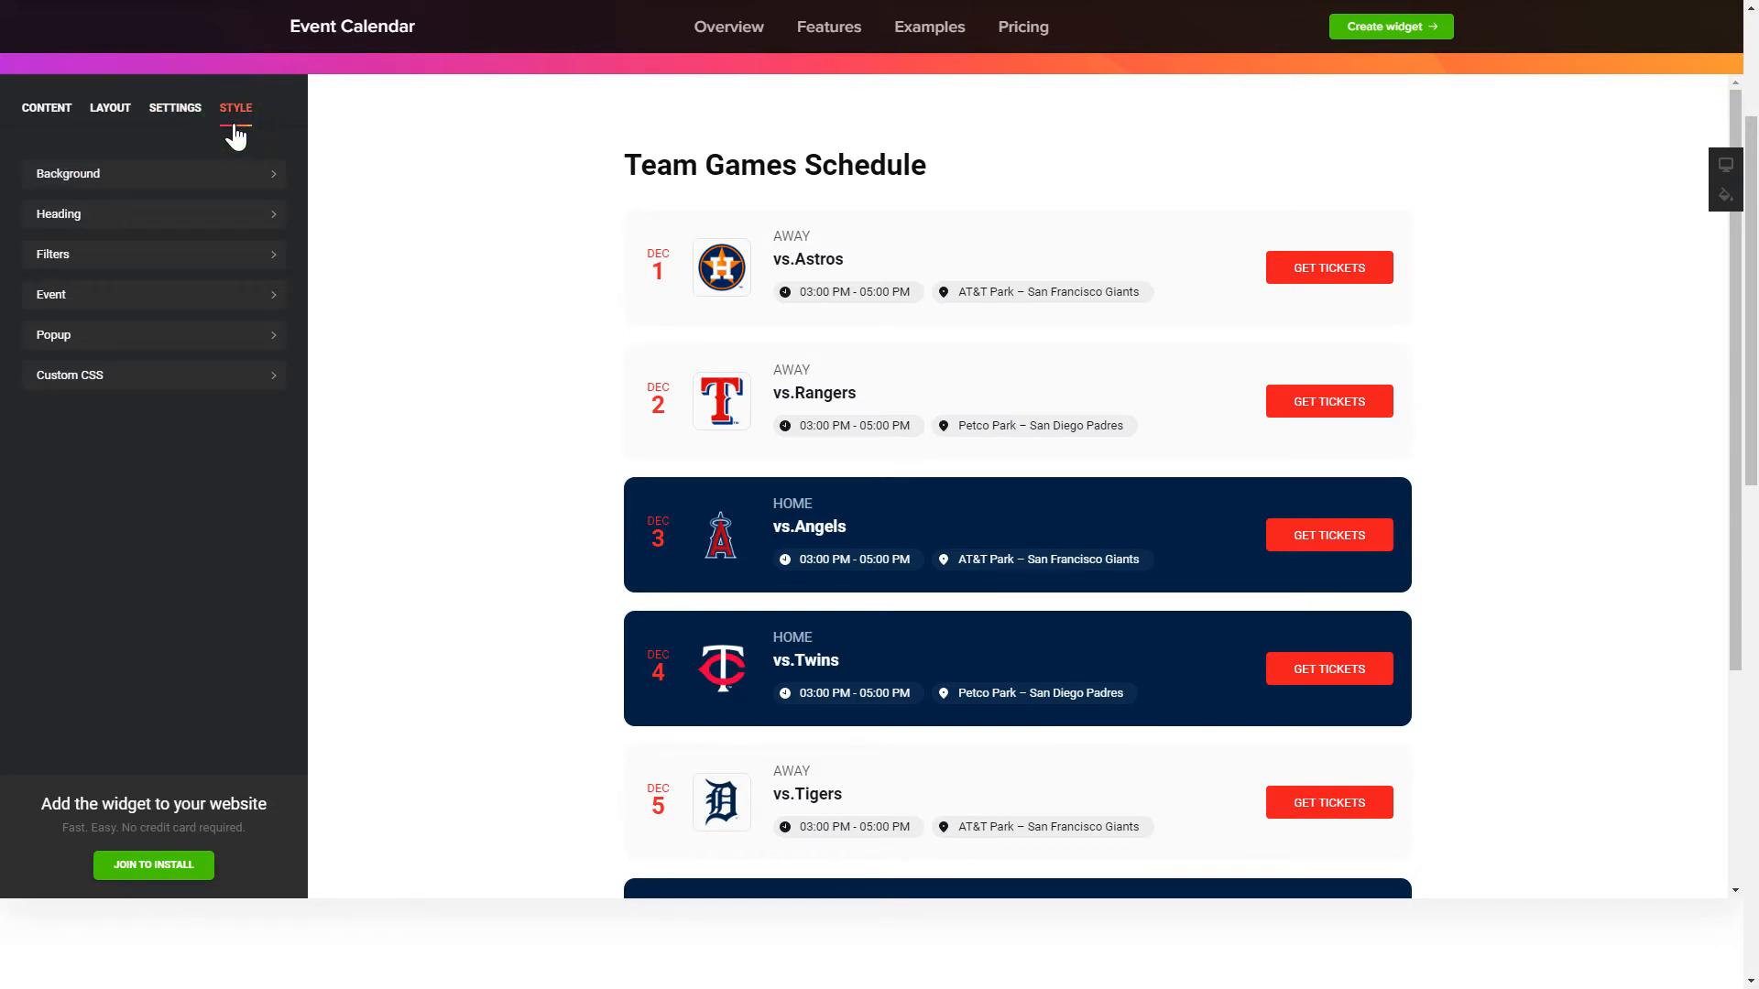
pyautogui.click(46, 108)
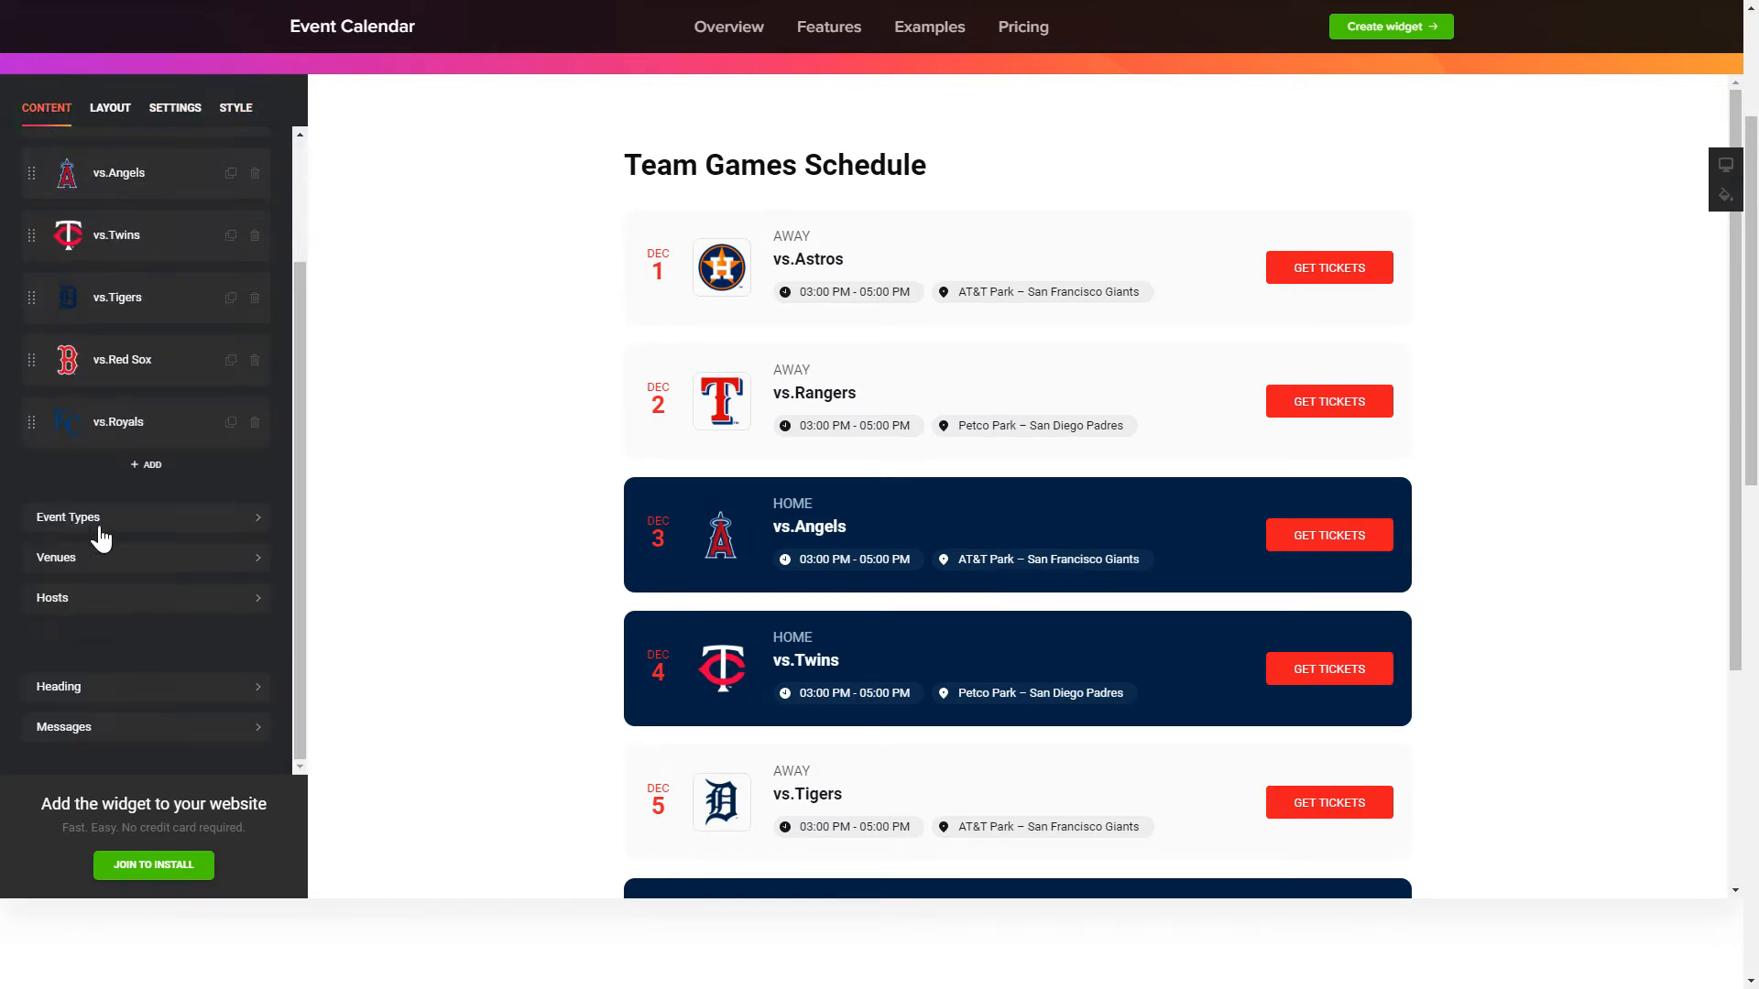
# Join to install and sign up with email example@elfsight to reach the full widget editor.
pyautogui.click(152, 864)
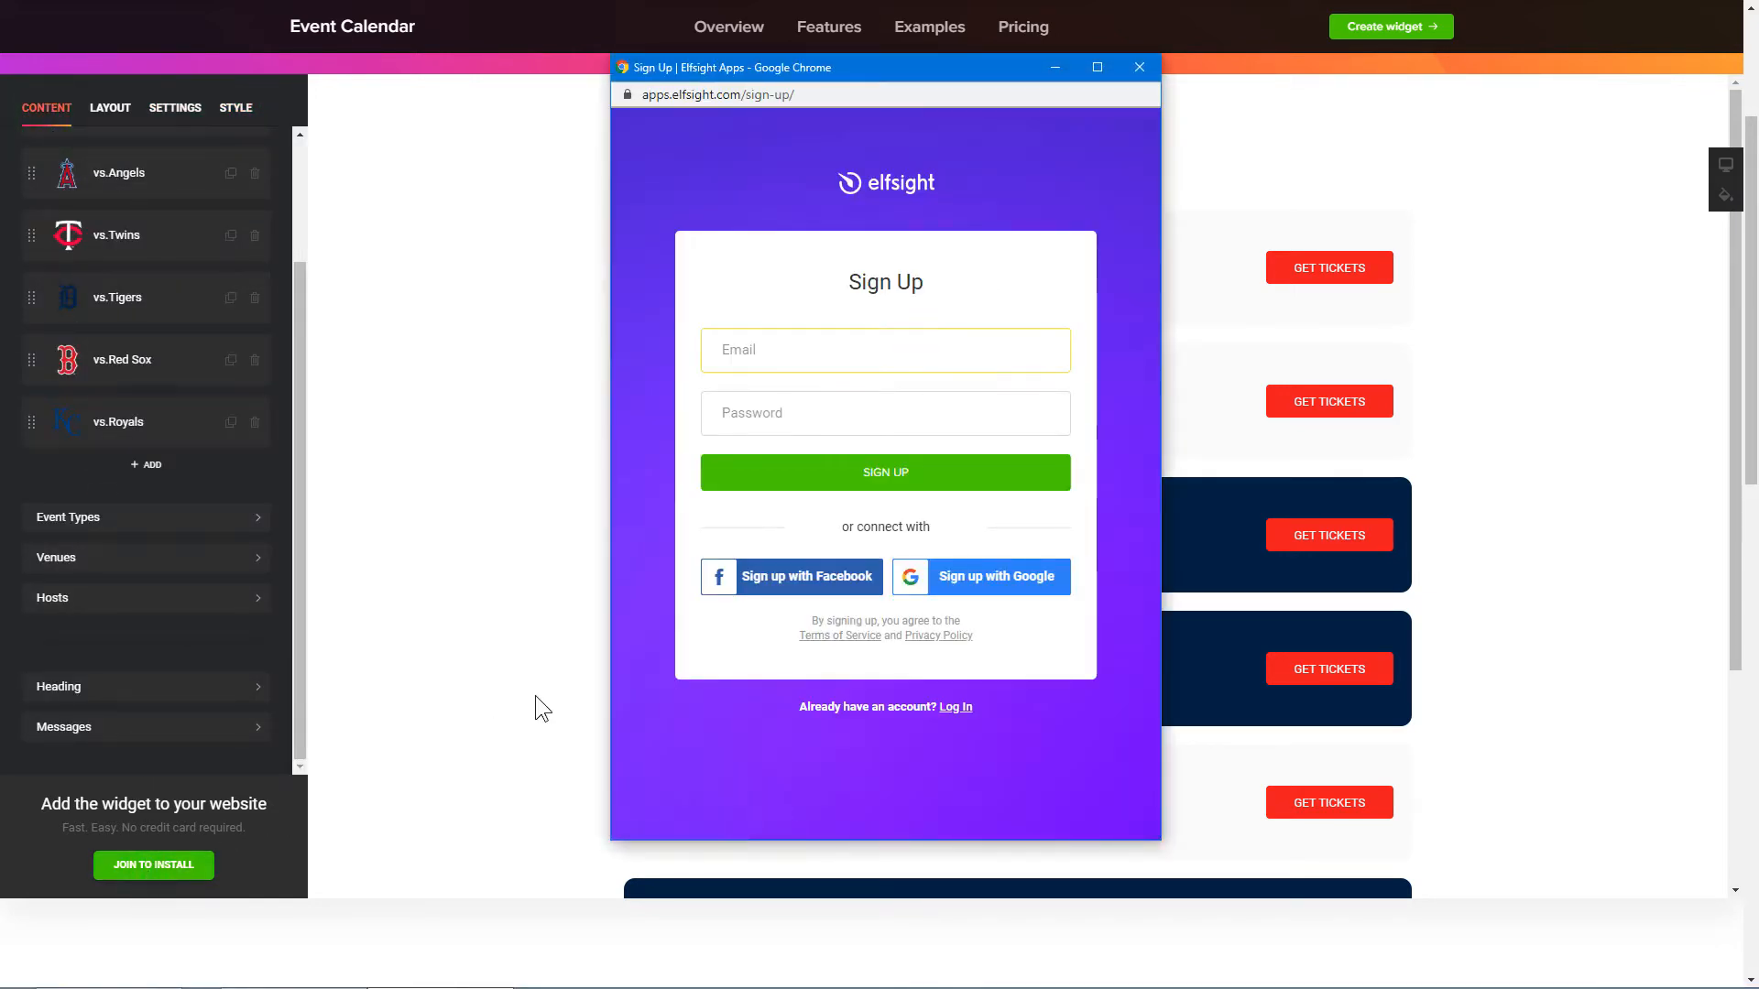
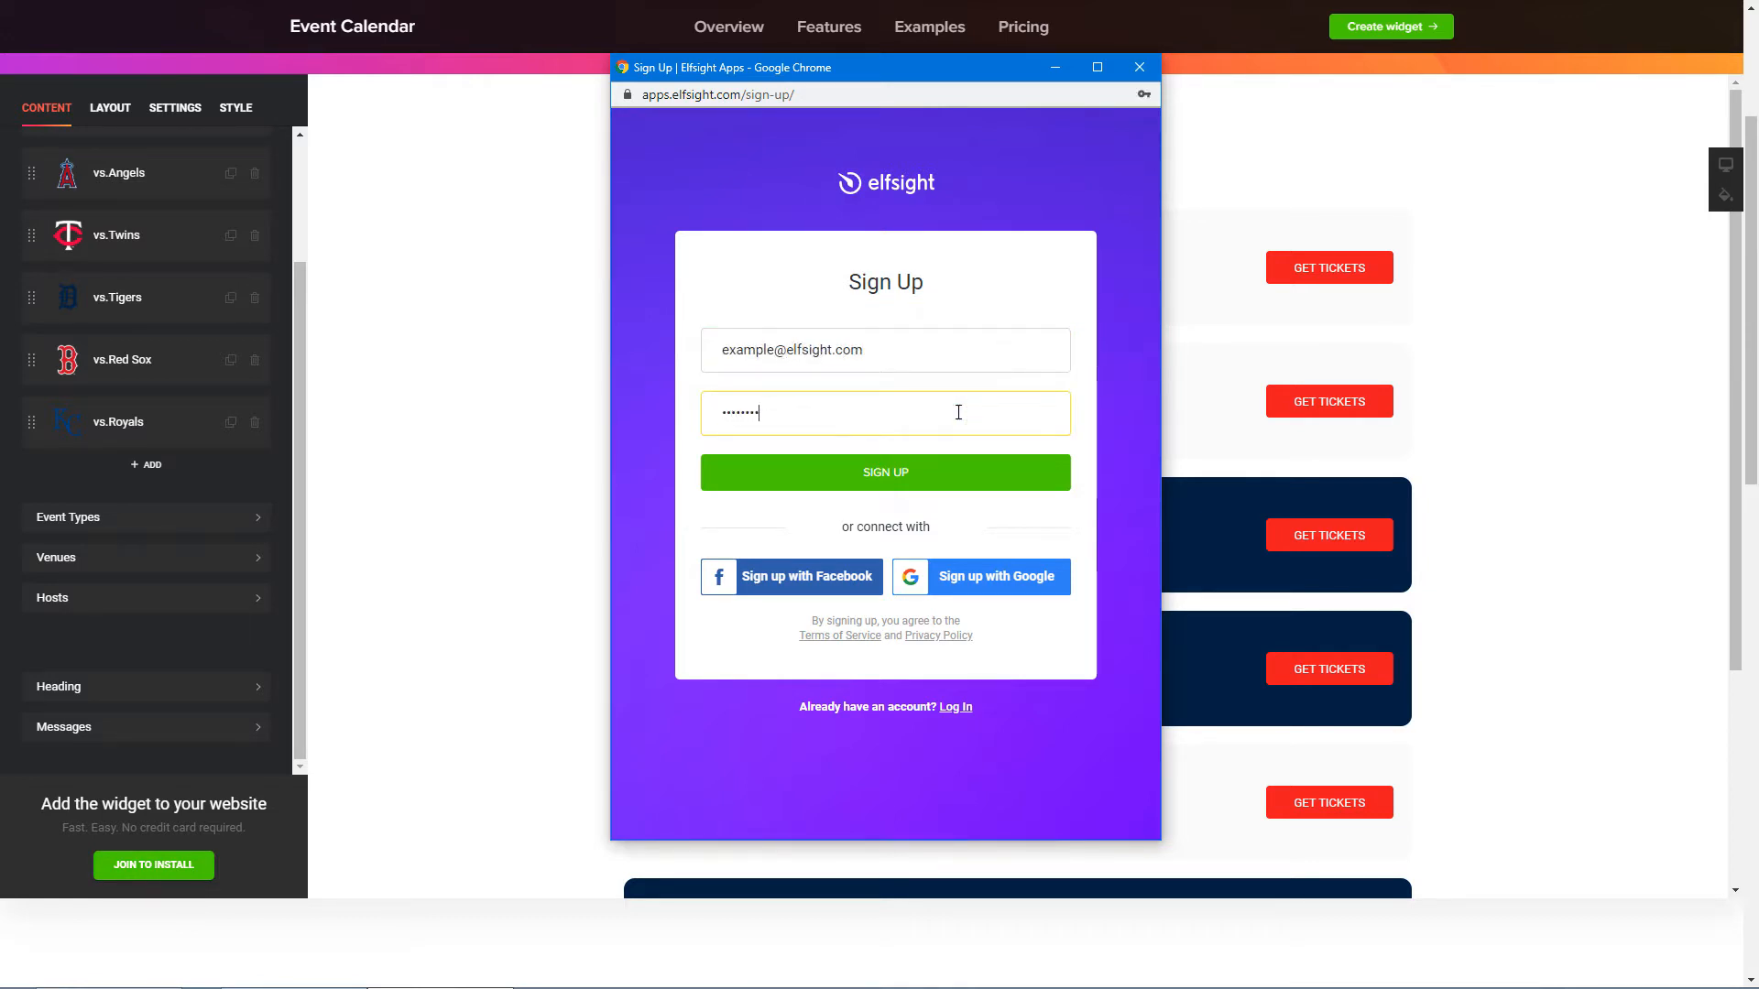
pyautogui.click(885, 471)
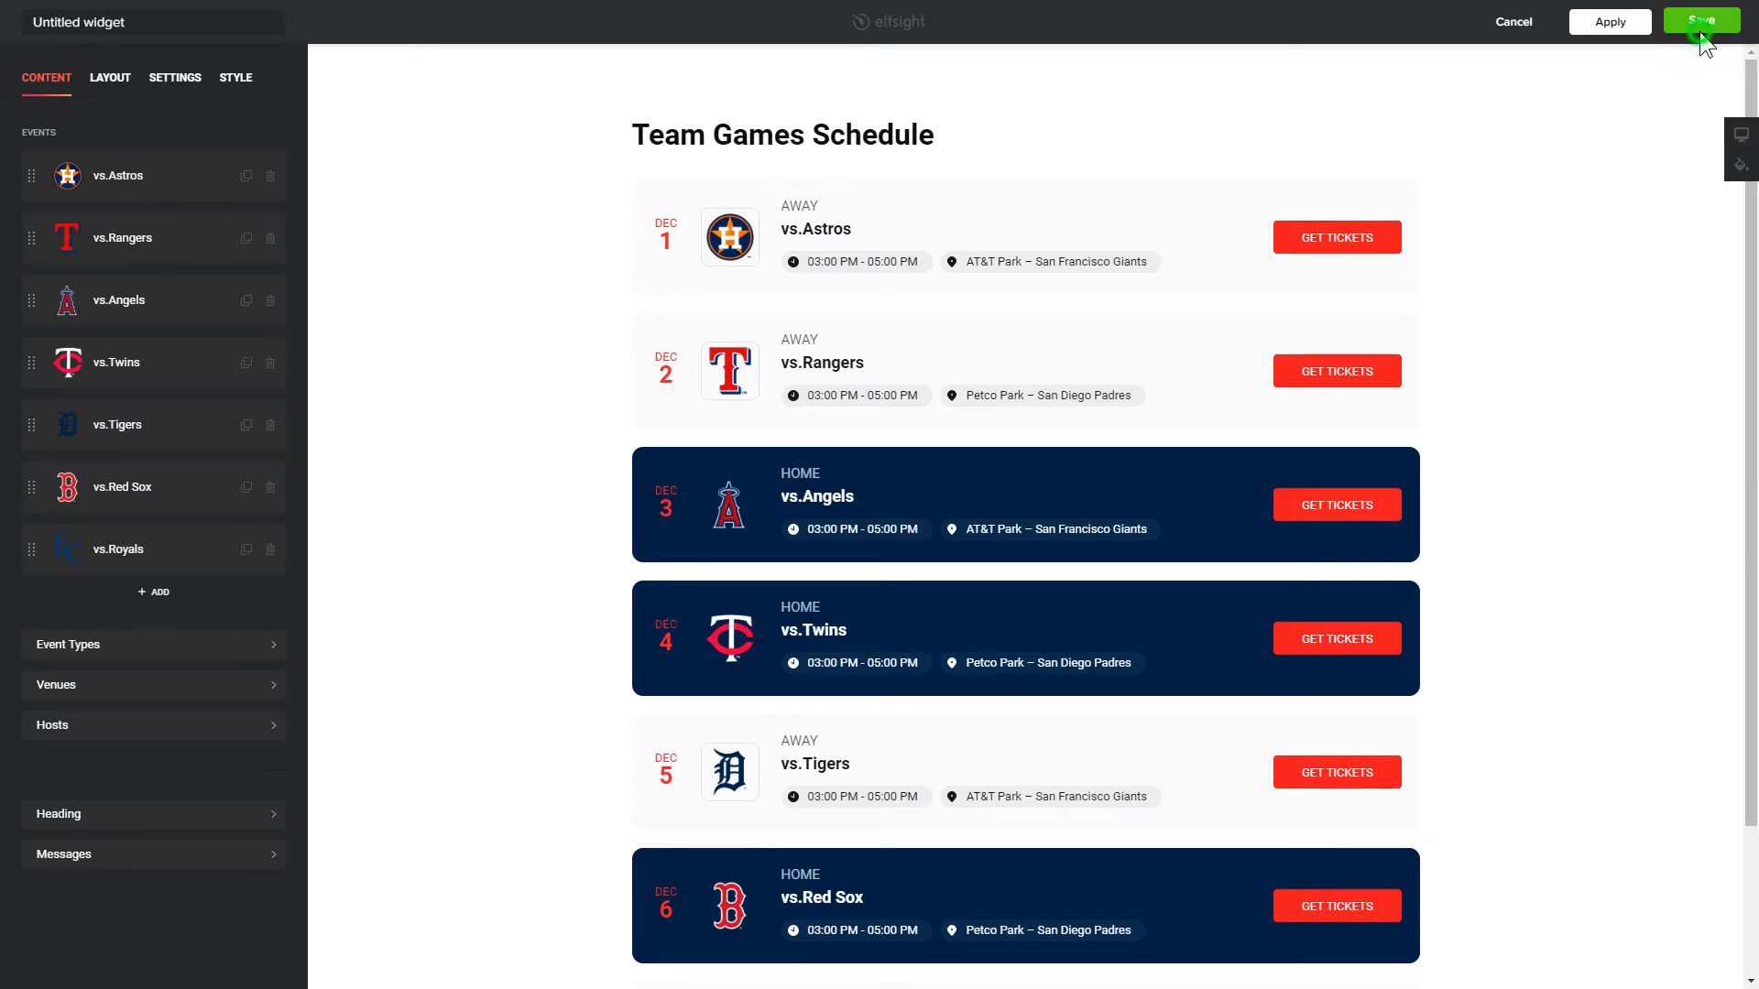
# Save the widget on the free Lite plan and copy its embed code.
pyautogui.click(1700, 20)
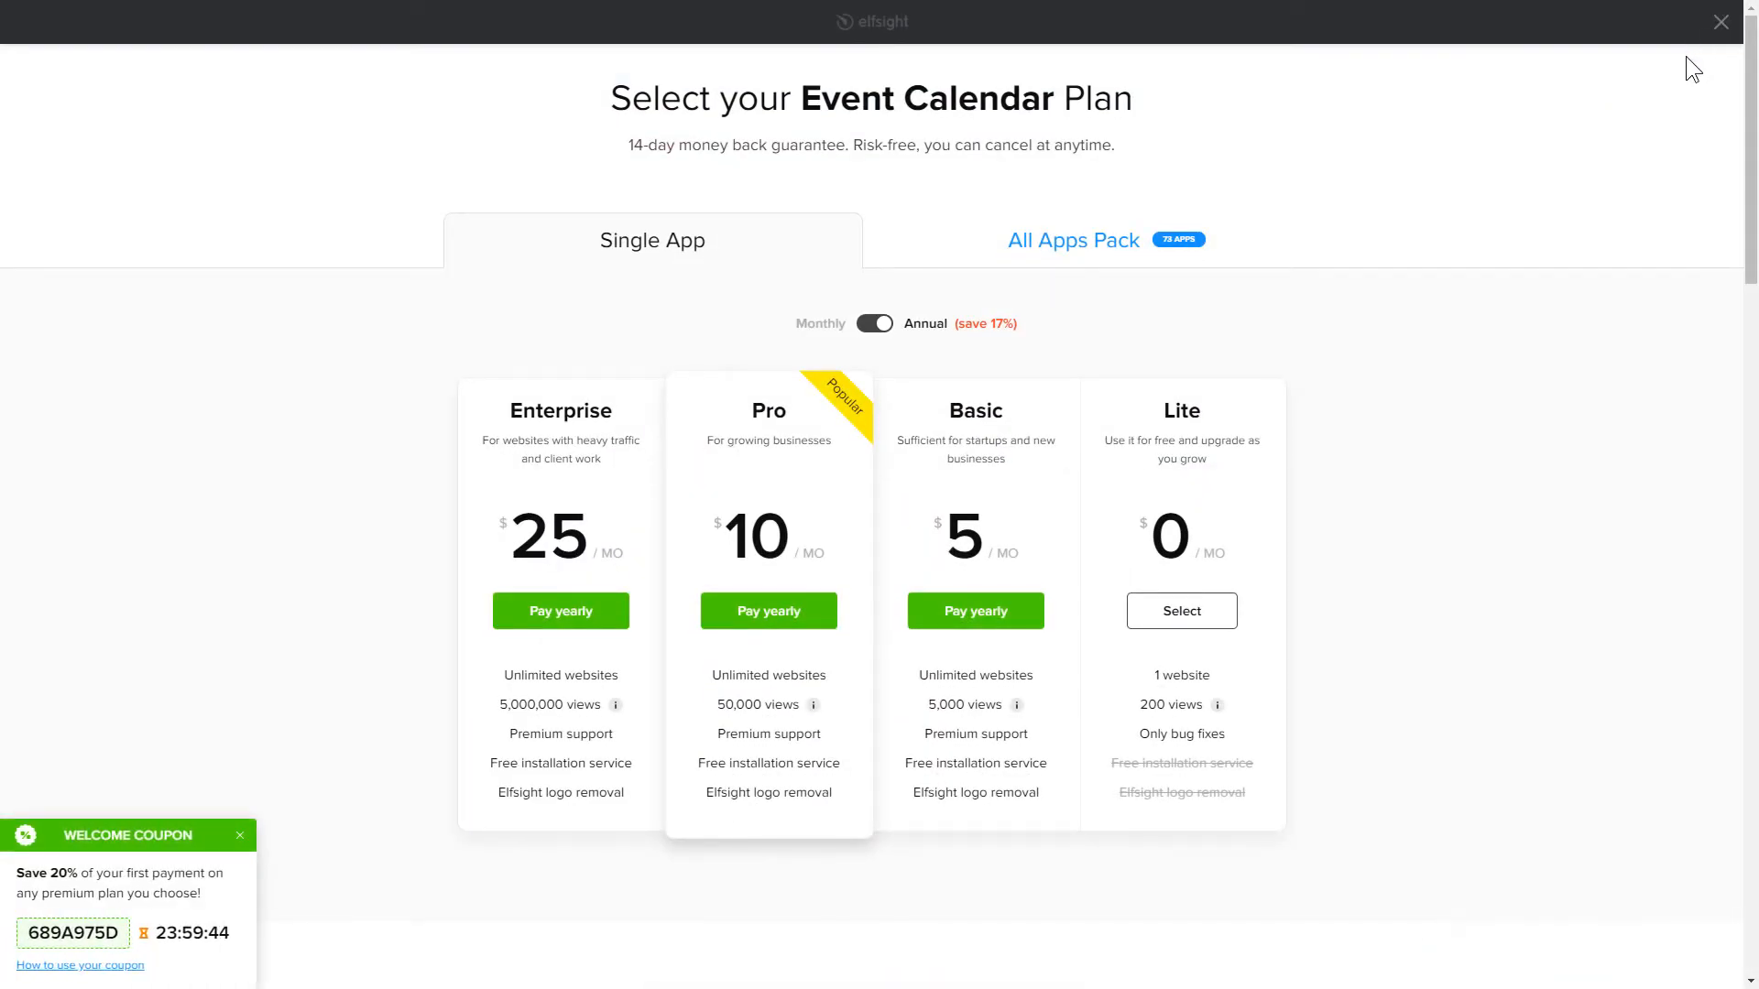
pyautogui.moveTo(870, 476)
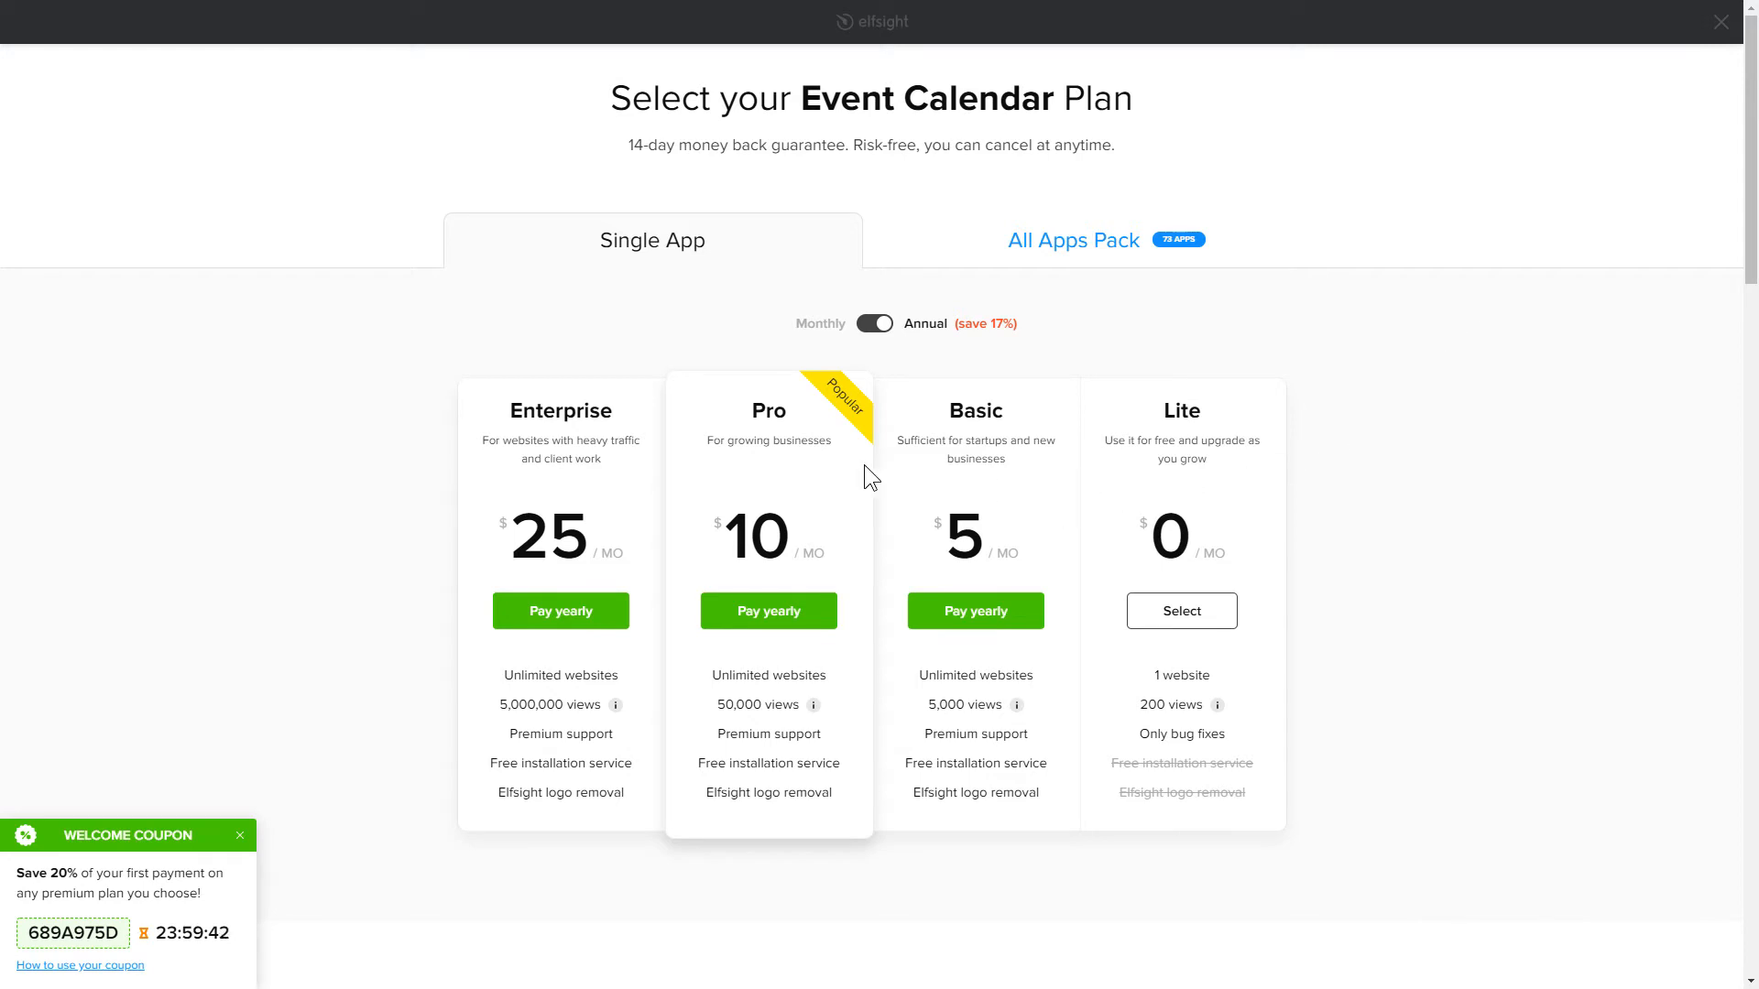
pyautogui.moveTo(205, 815)
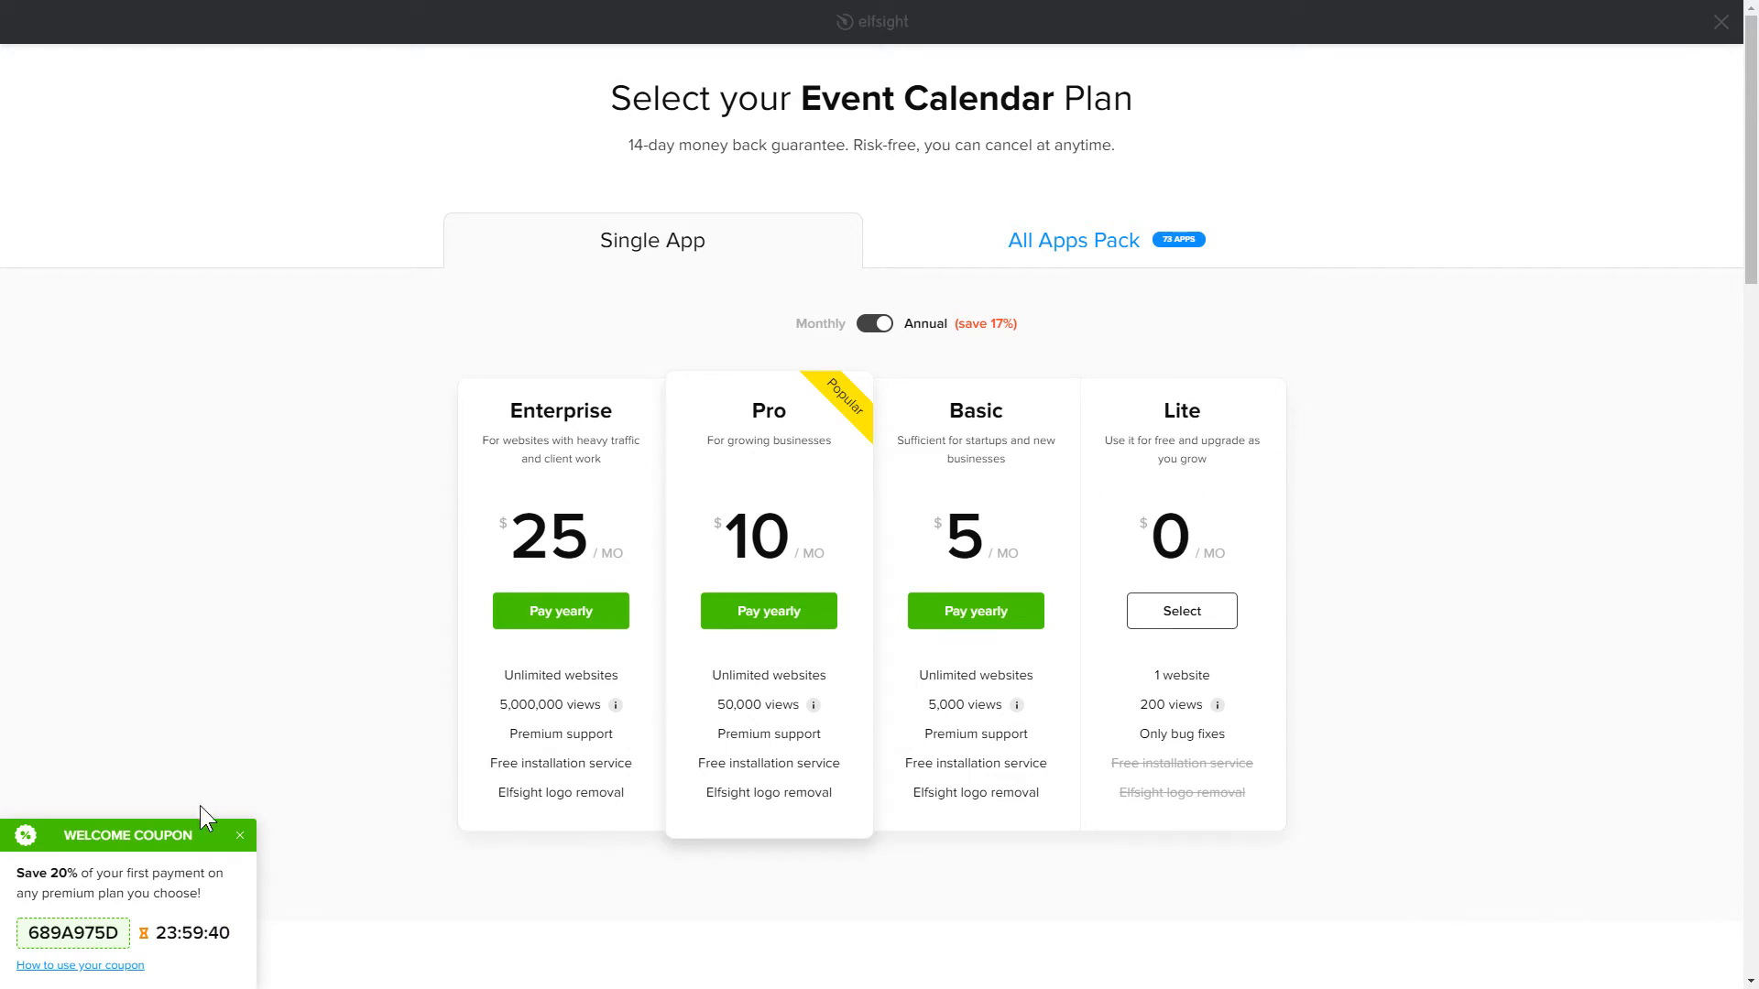
pyautogui.moveTo(207, 843)
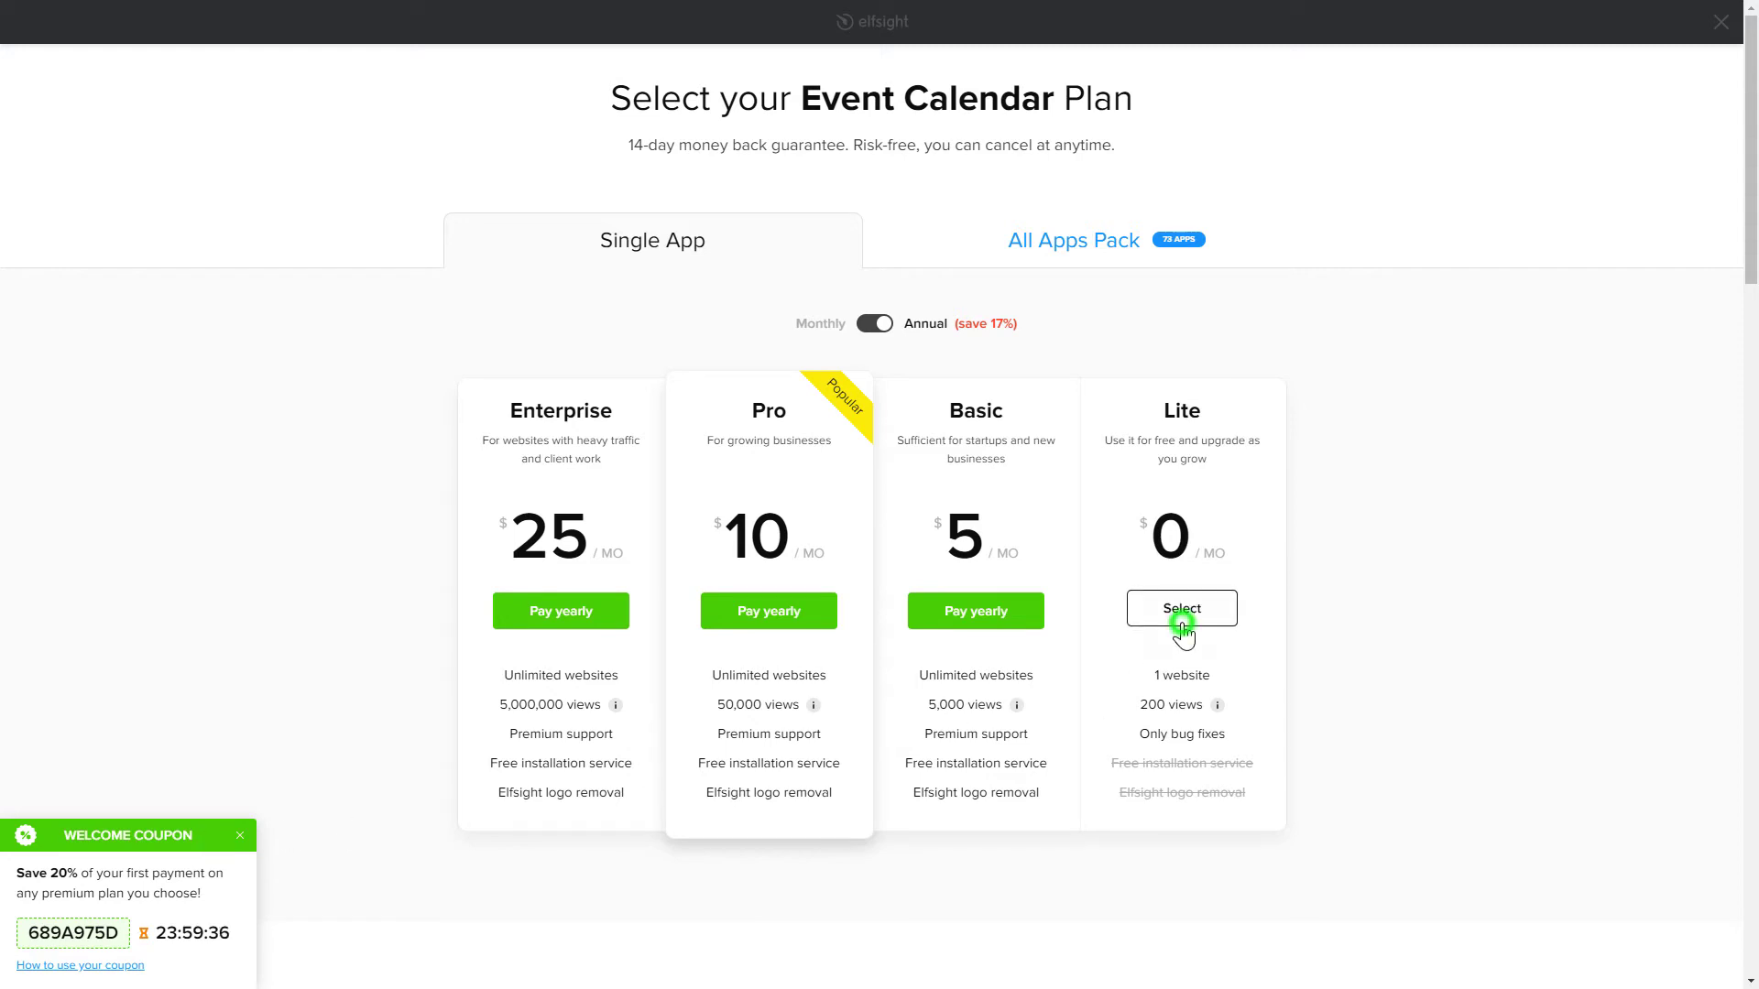
pyautogui.click(1180, 608)
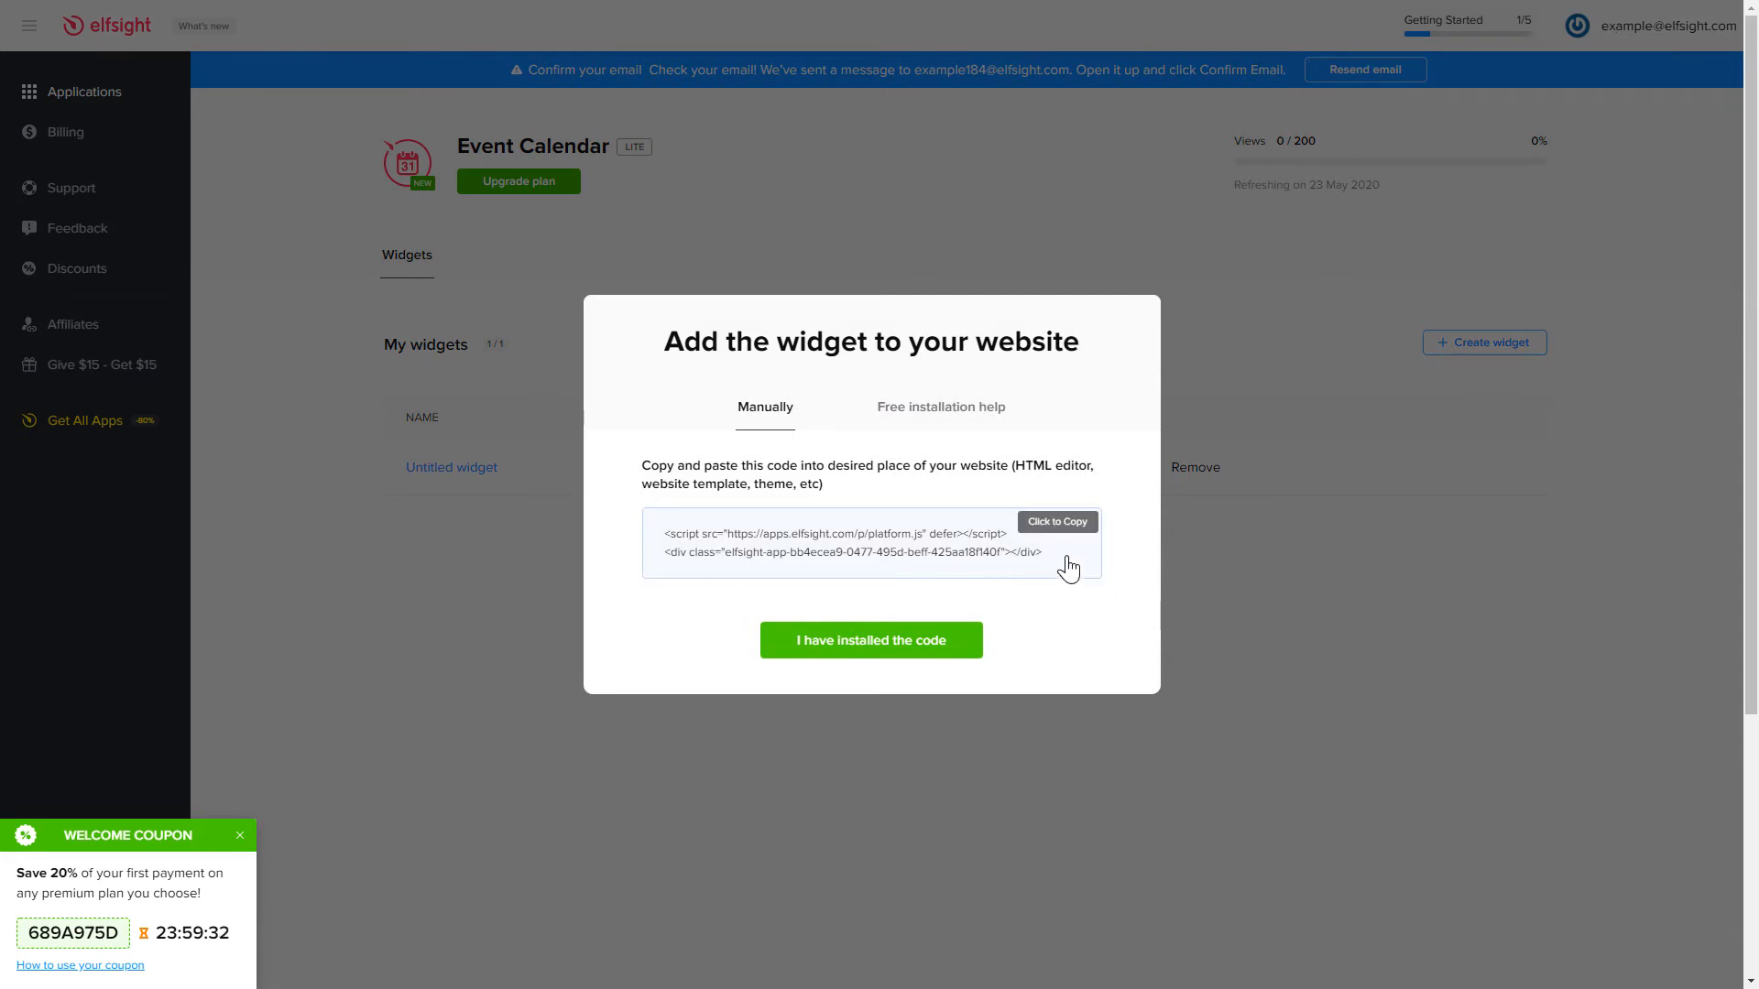
pyautogui.click(1055, 522)
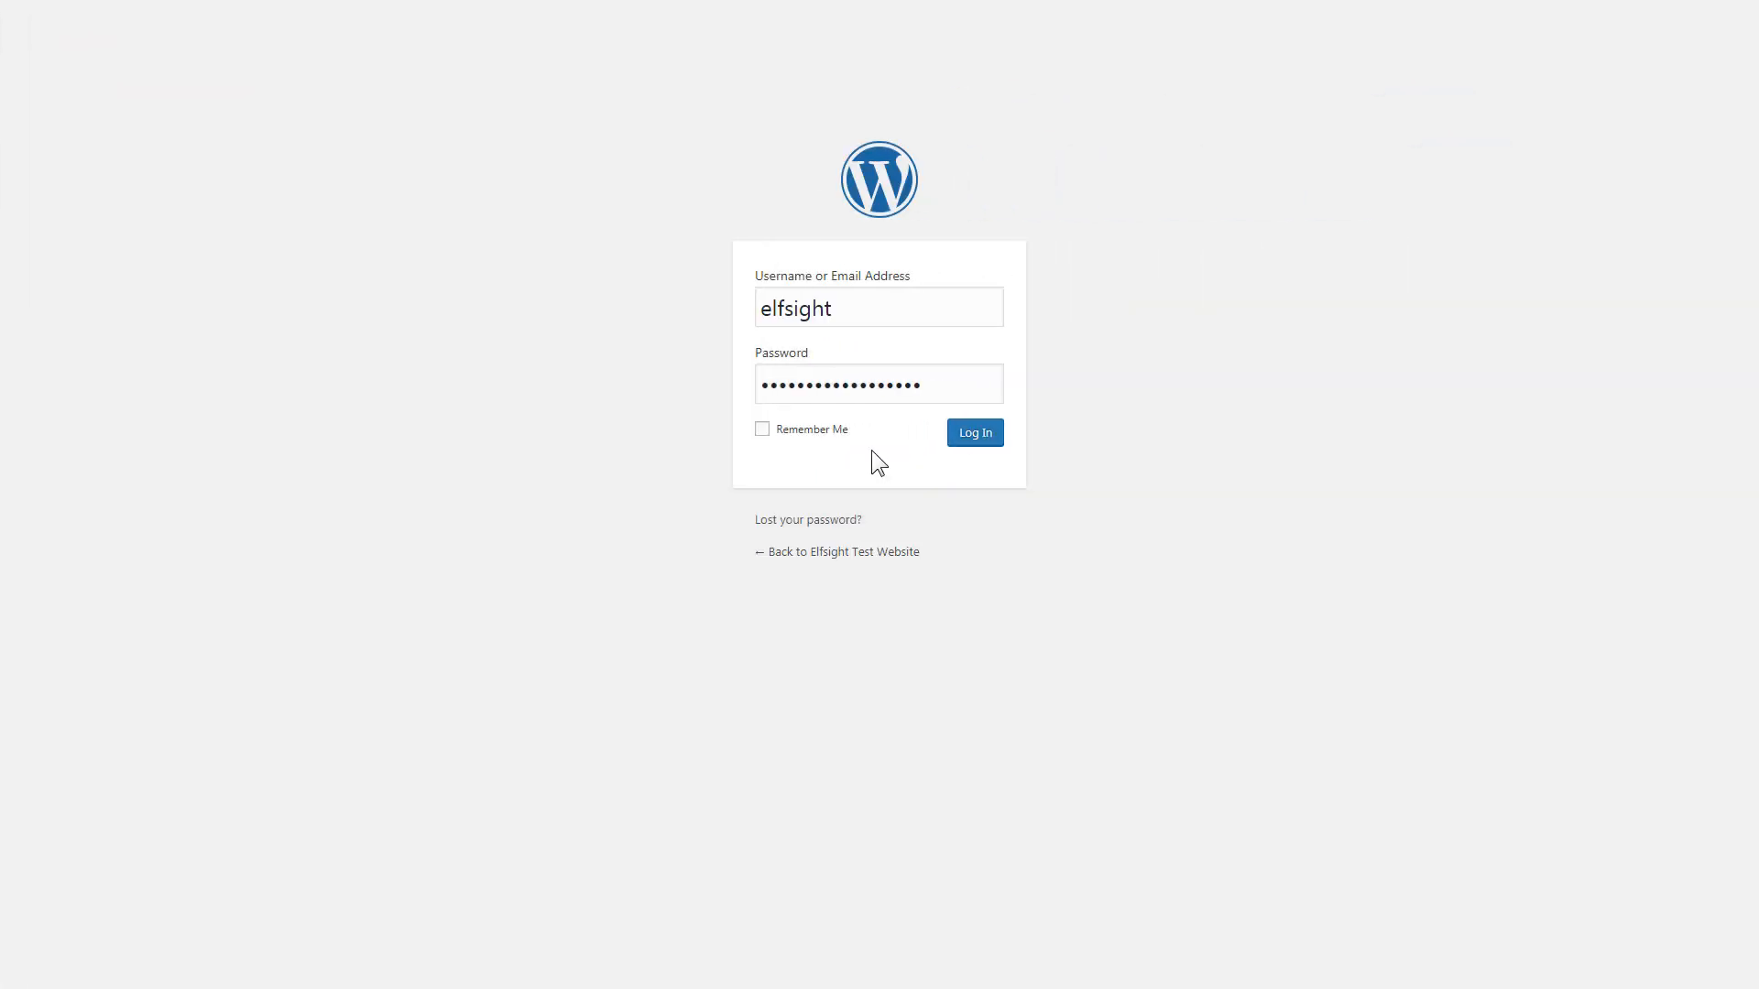
# Log in to the WordPress dashboard and show the All Pages list.
pyautogui.click(973, 432)
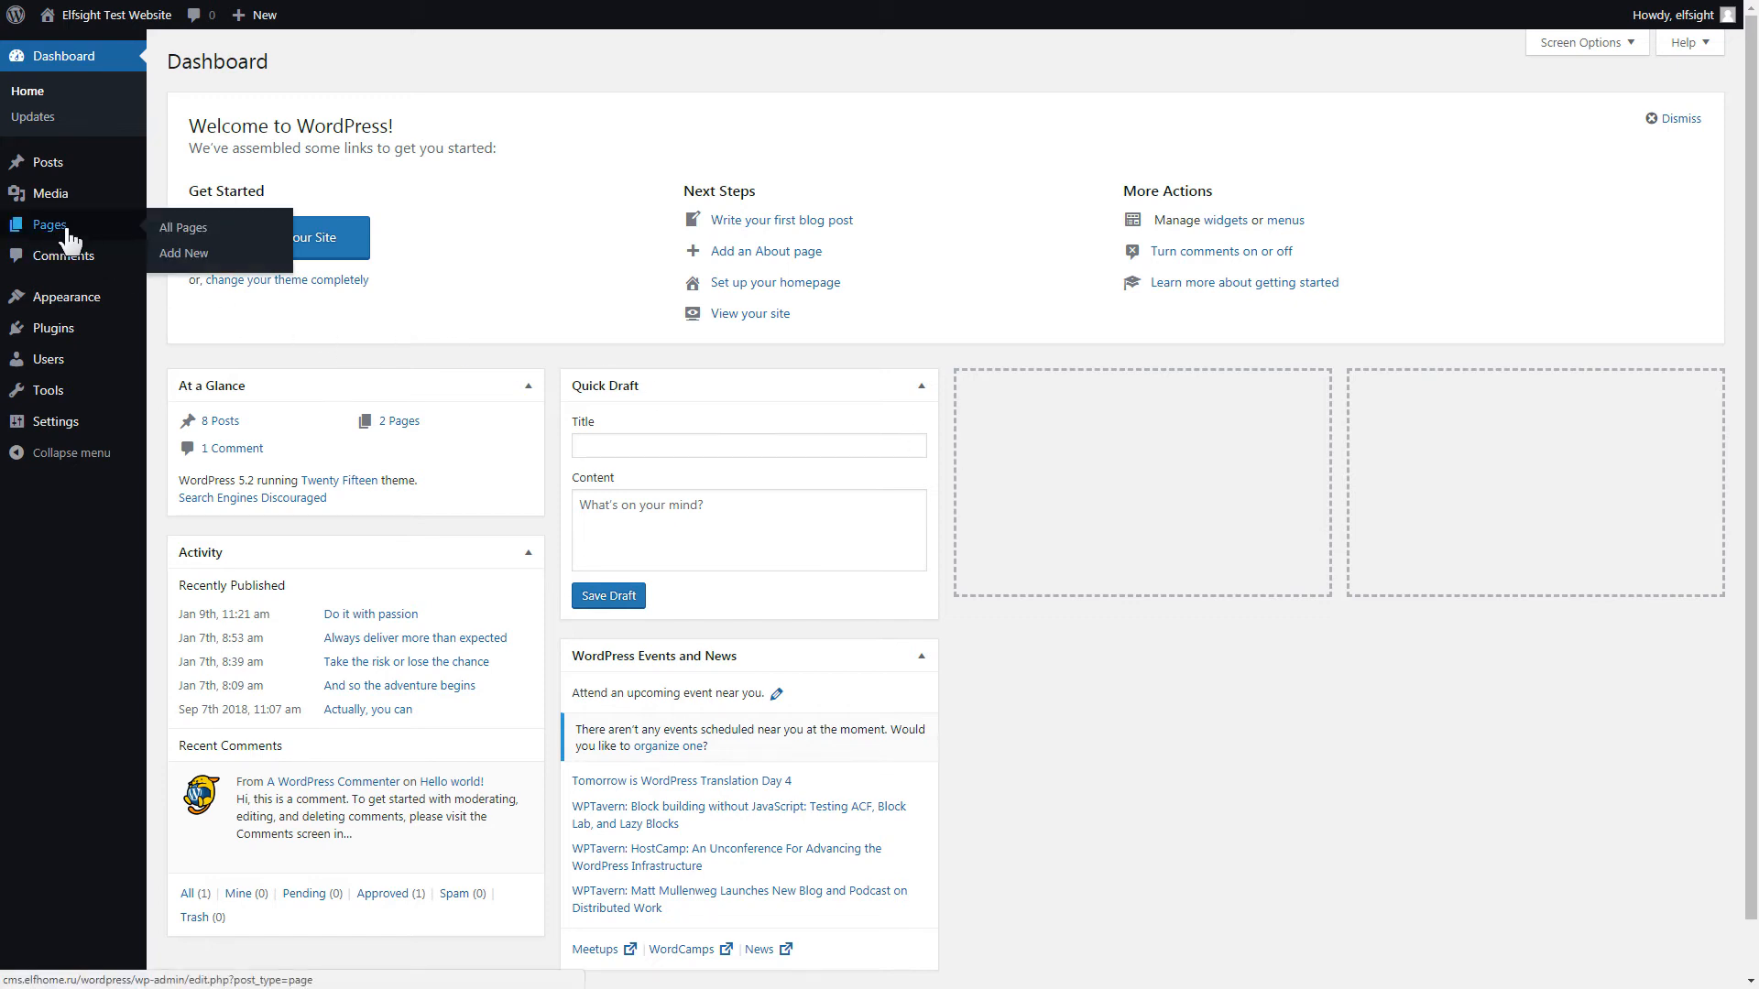
pyautogui.click(184, 227)
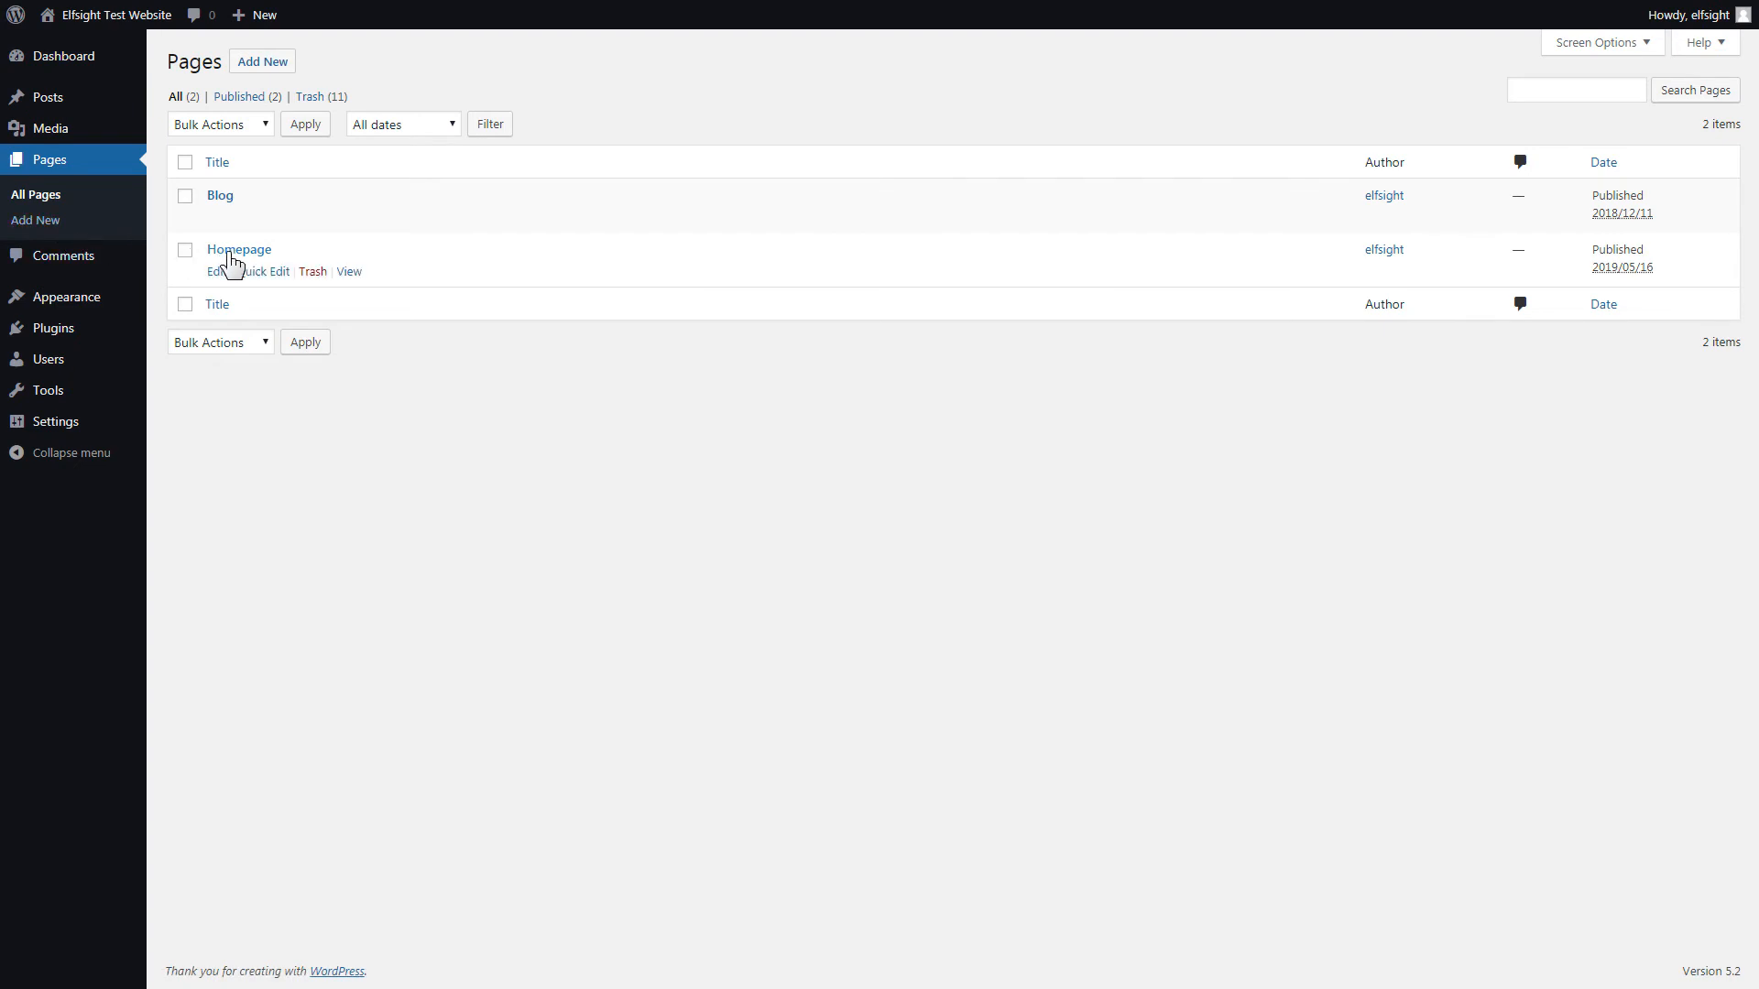
# Edit the Homepage and add a new block between the Mission text and the Goals heading.
pyautogui.click(238, 249)
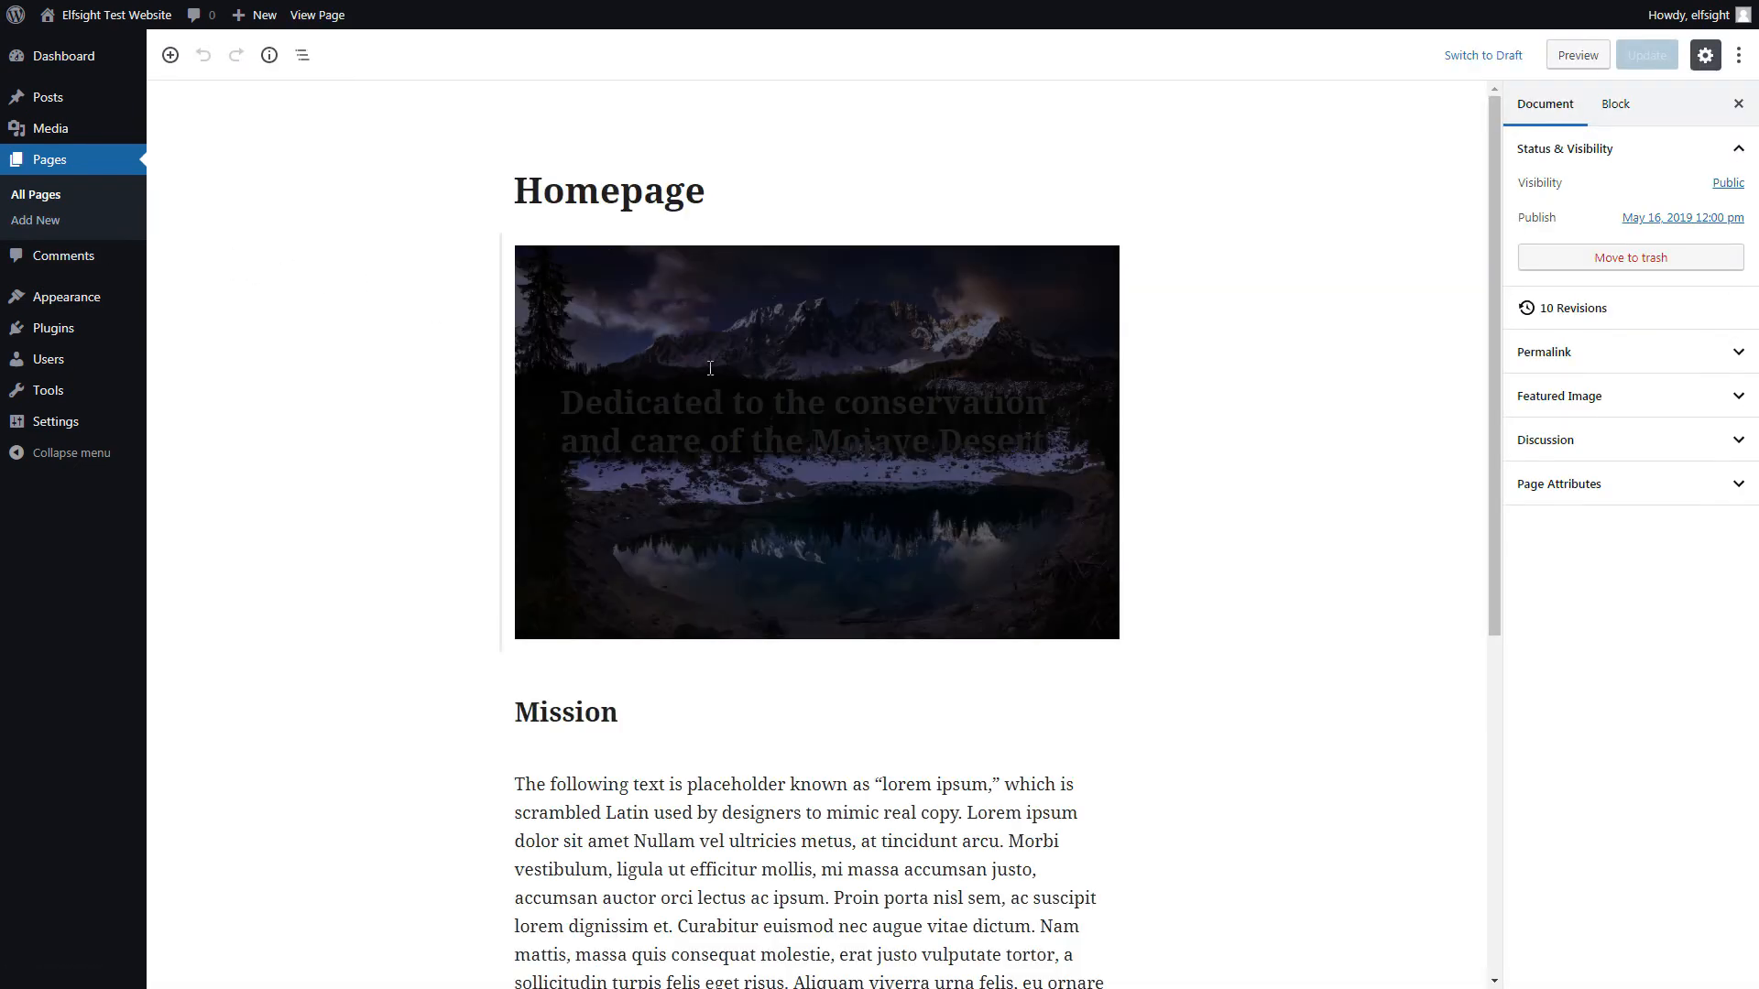
pyautogui.scroll(-3)
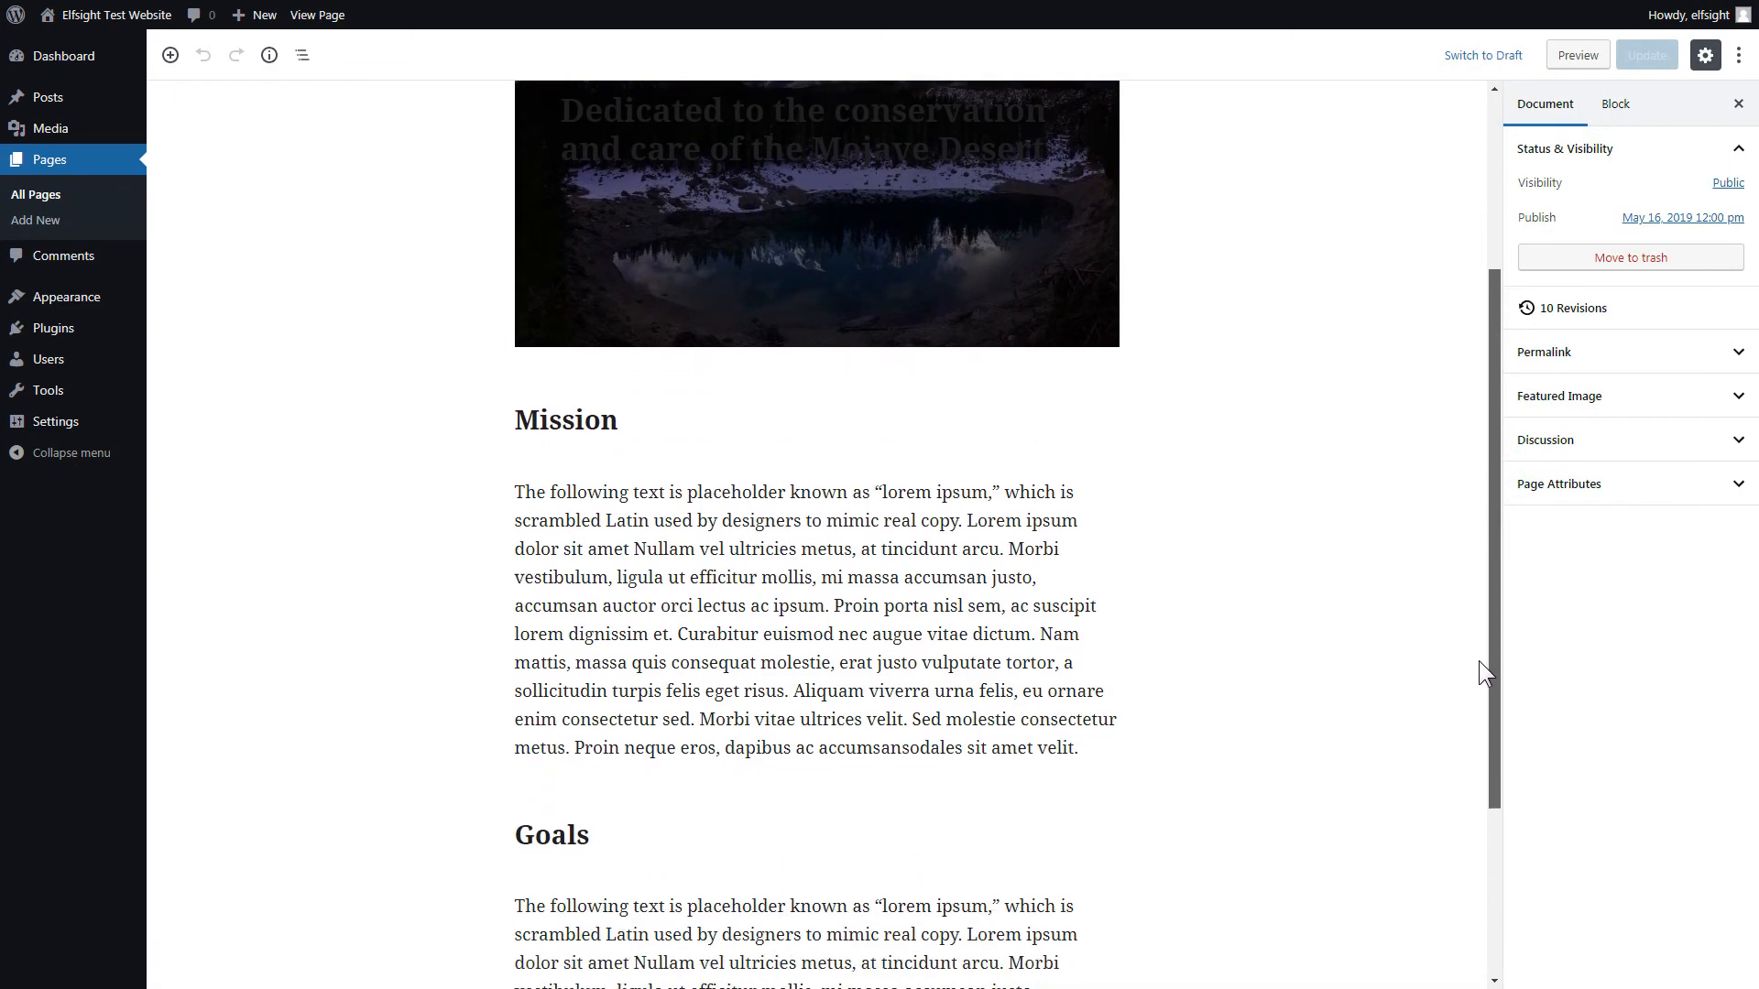
pyautogui.scroll(-3)
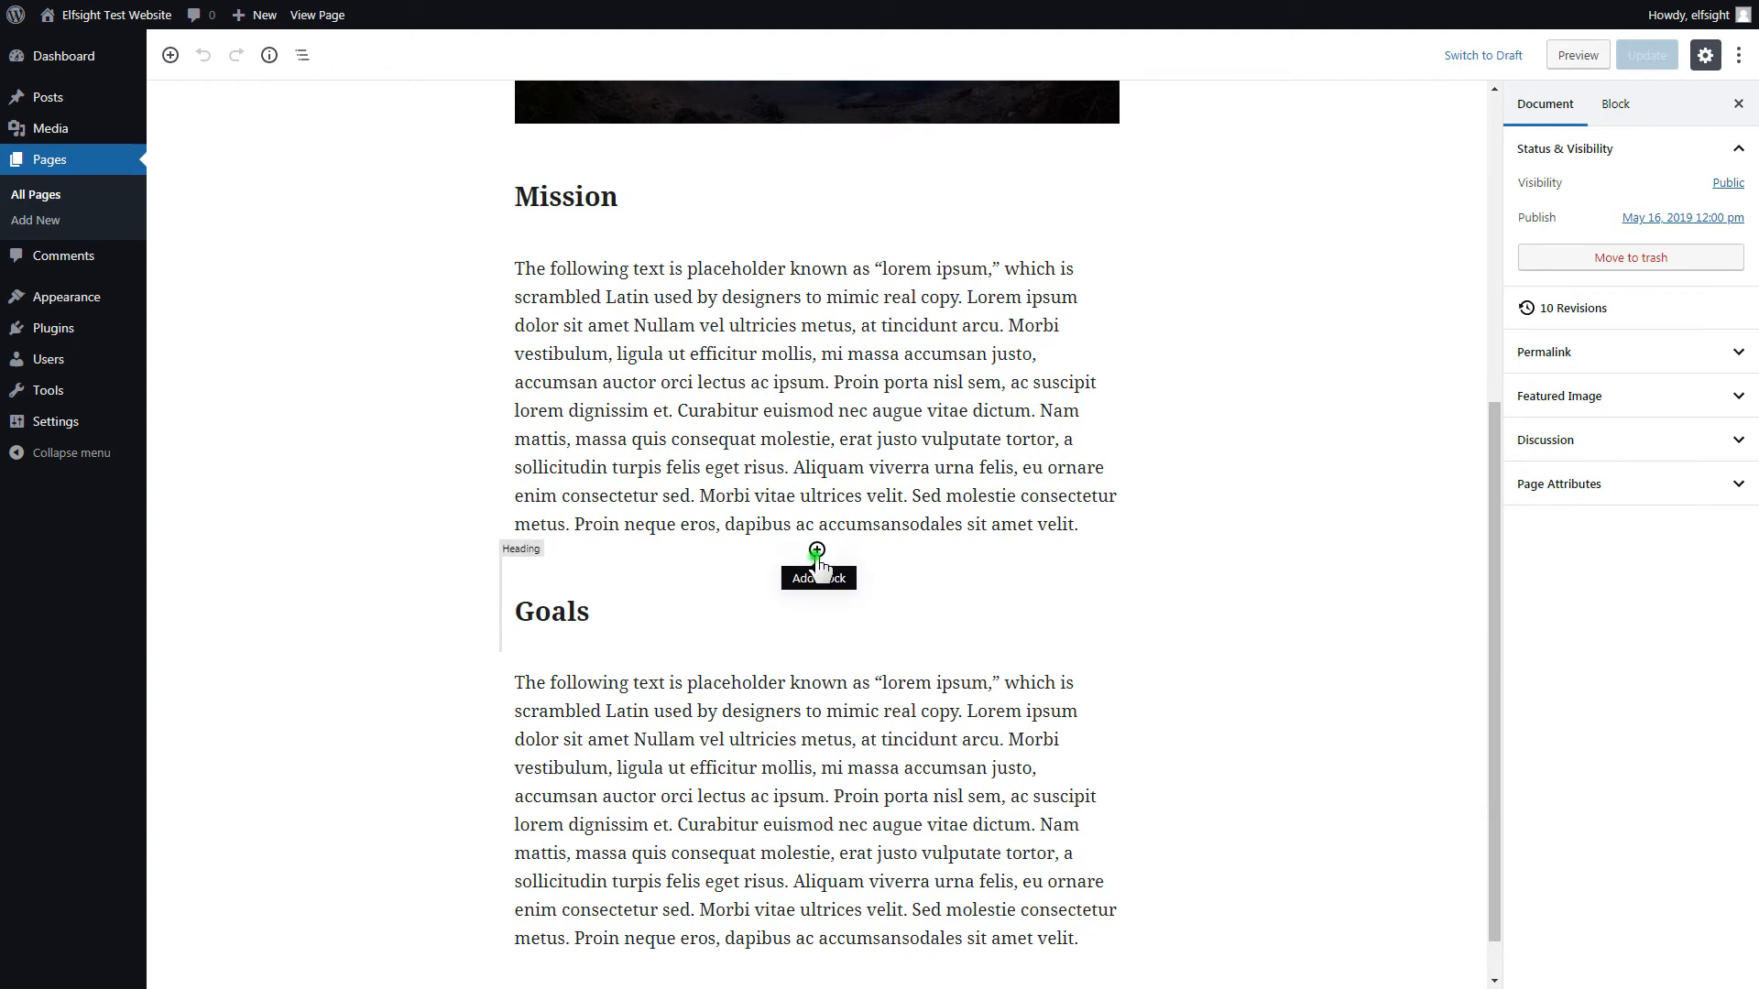
pyautogui.click(817, 549)
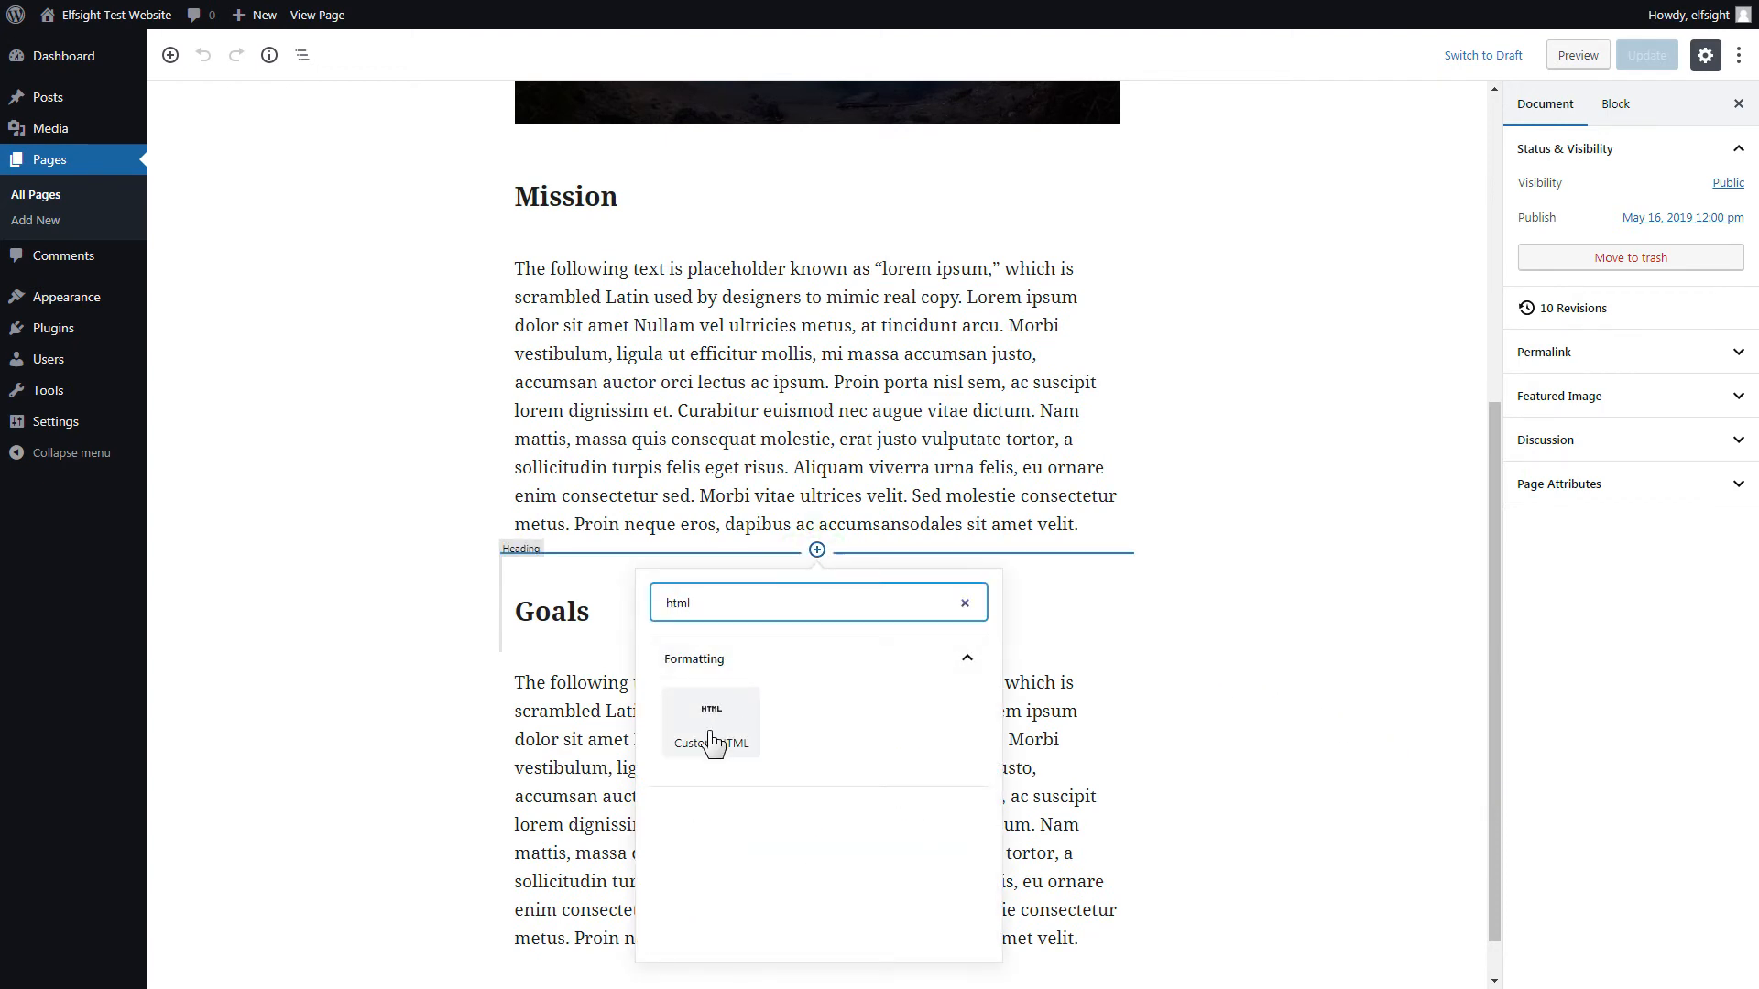
# Make it a Custom HTML block holding the pasted Elfsight embed code and update the page.
pyautogui.click(711, 723)
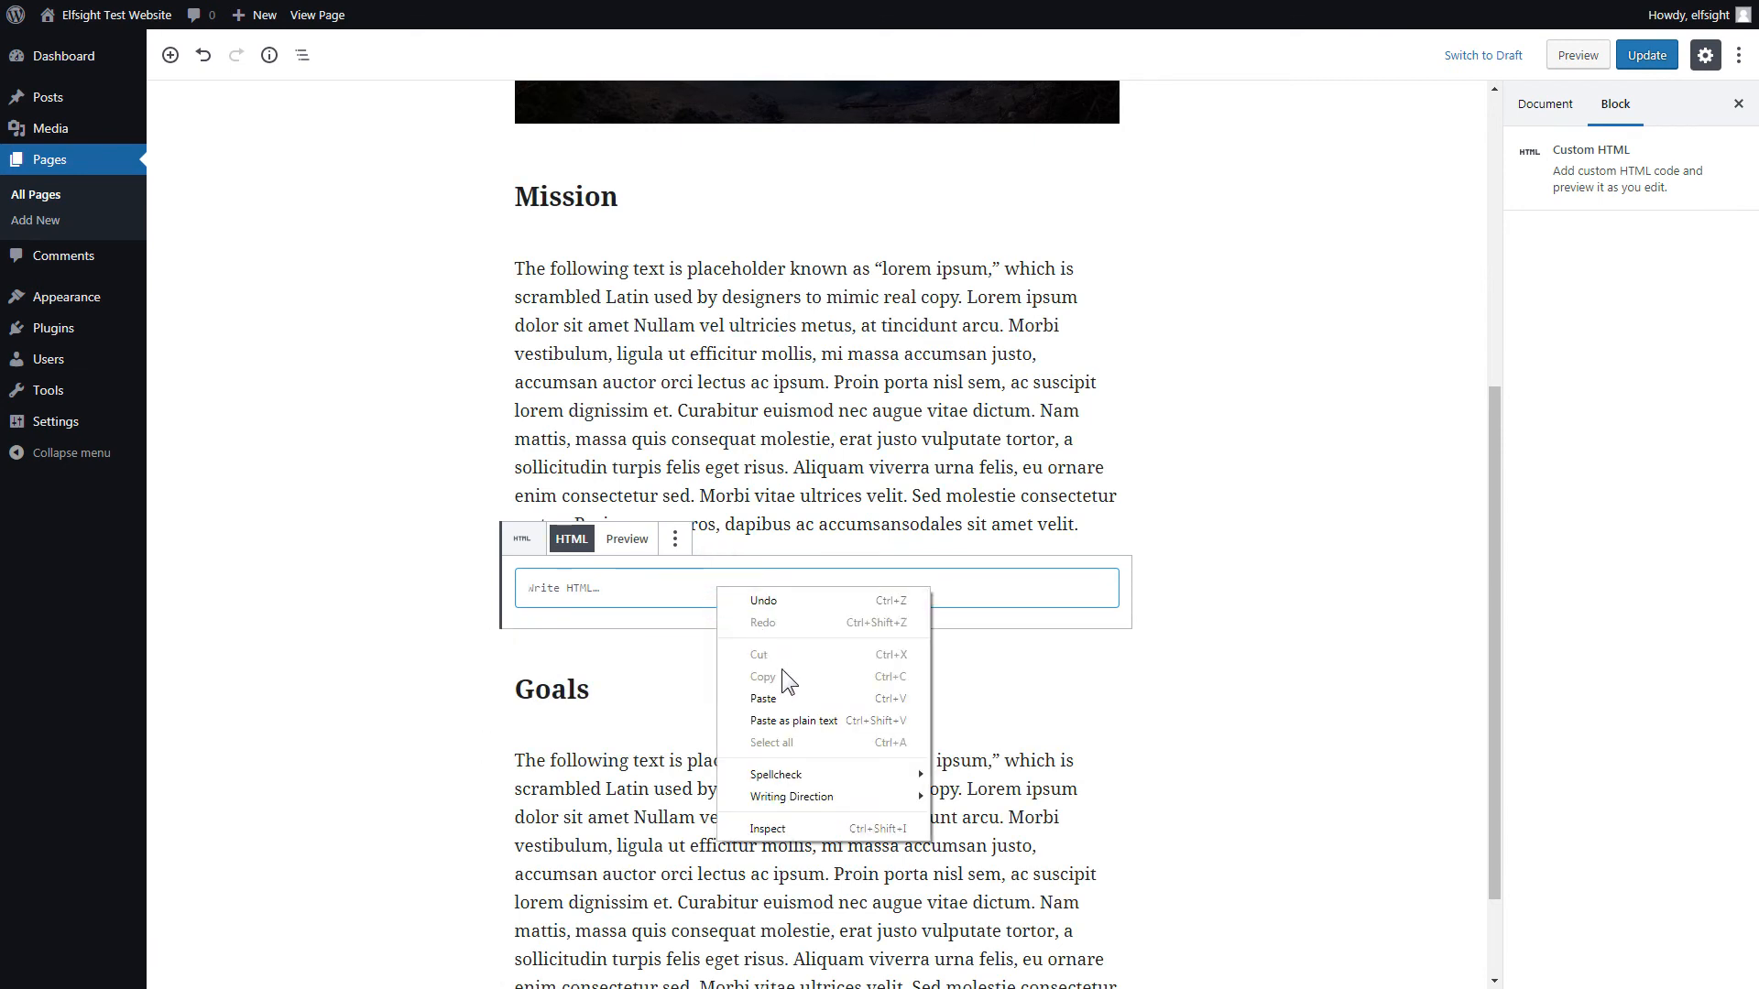
pyautogui.click(763, 698)
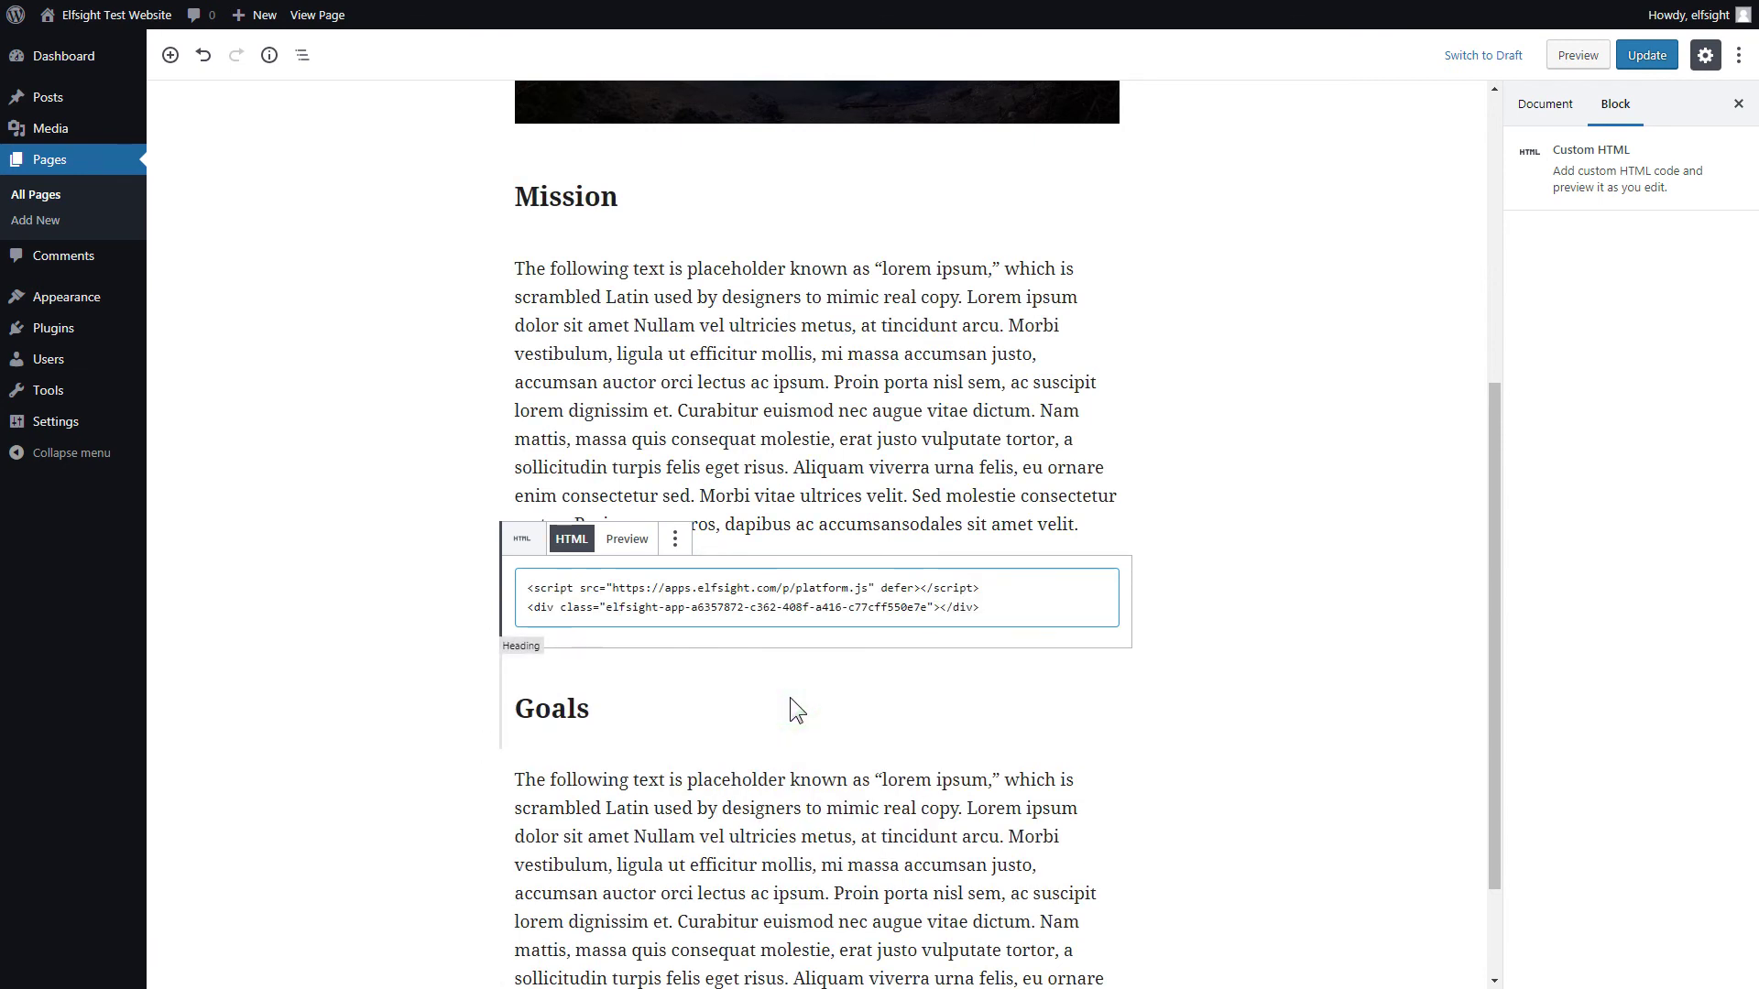
pyautogui.click(1645, 53)
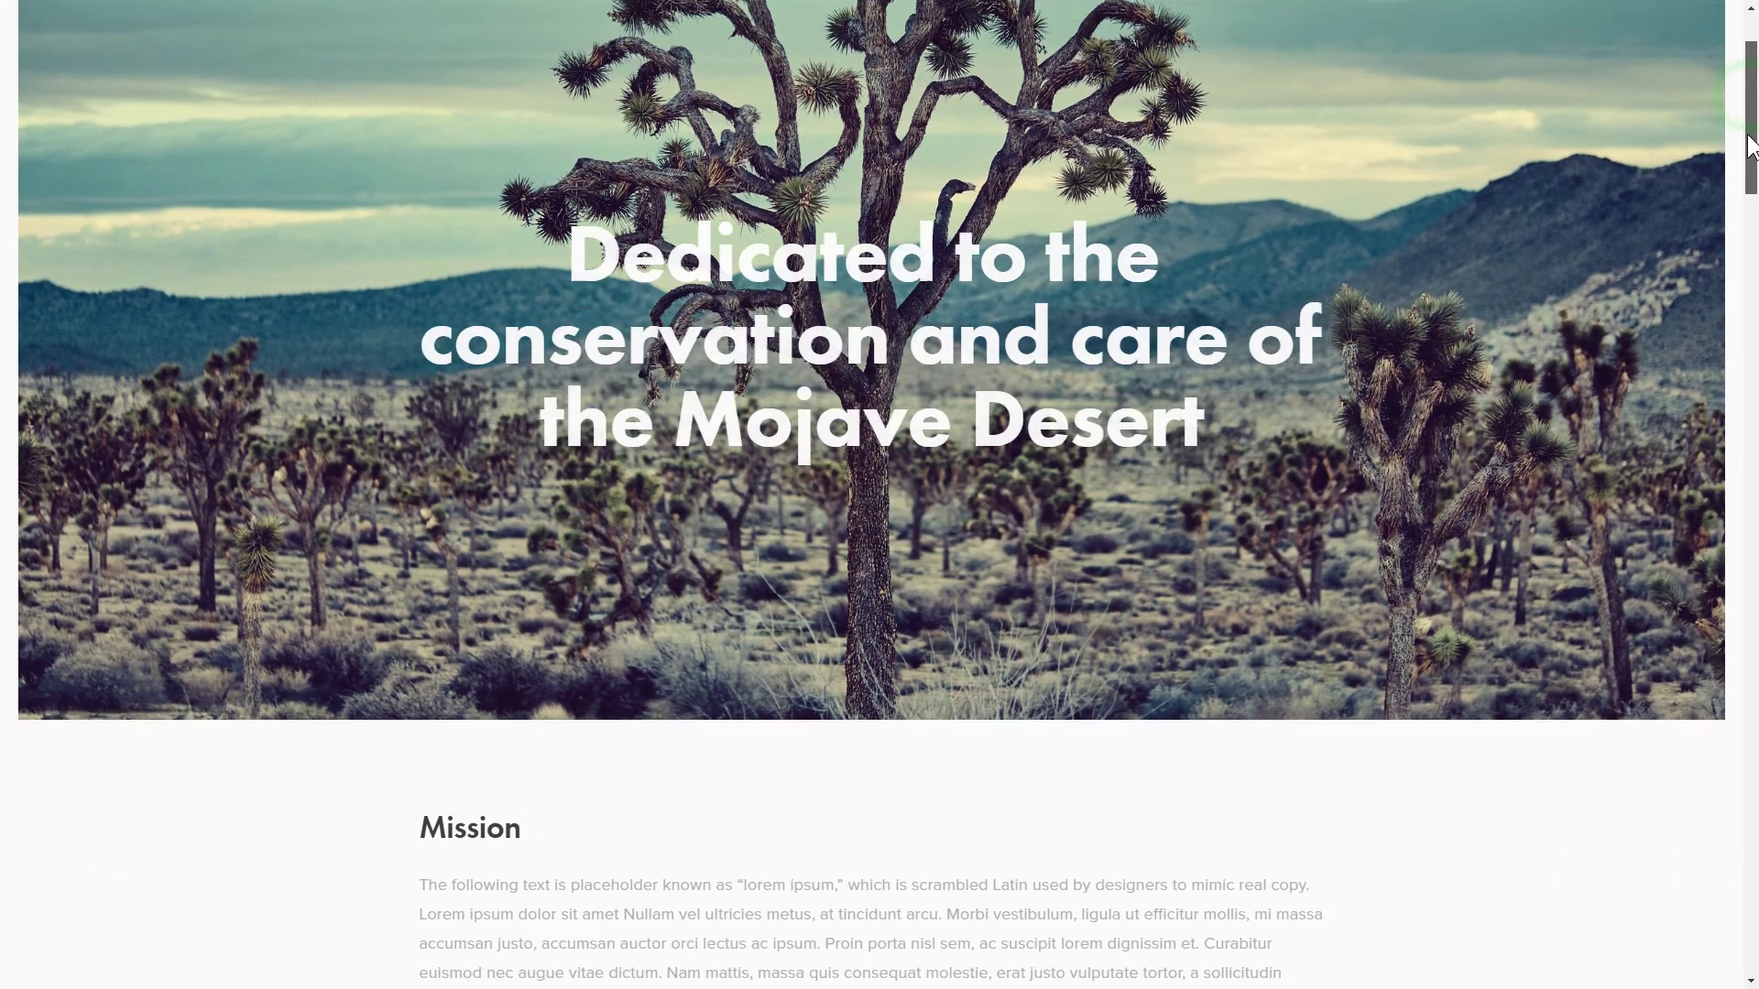
# On the live homepage, view the vs.Astros event details with its Add to Calendar options, then close.
pyautogui.scroll(-3)
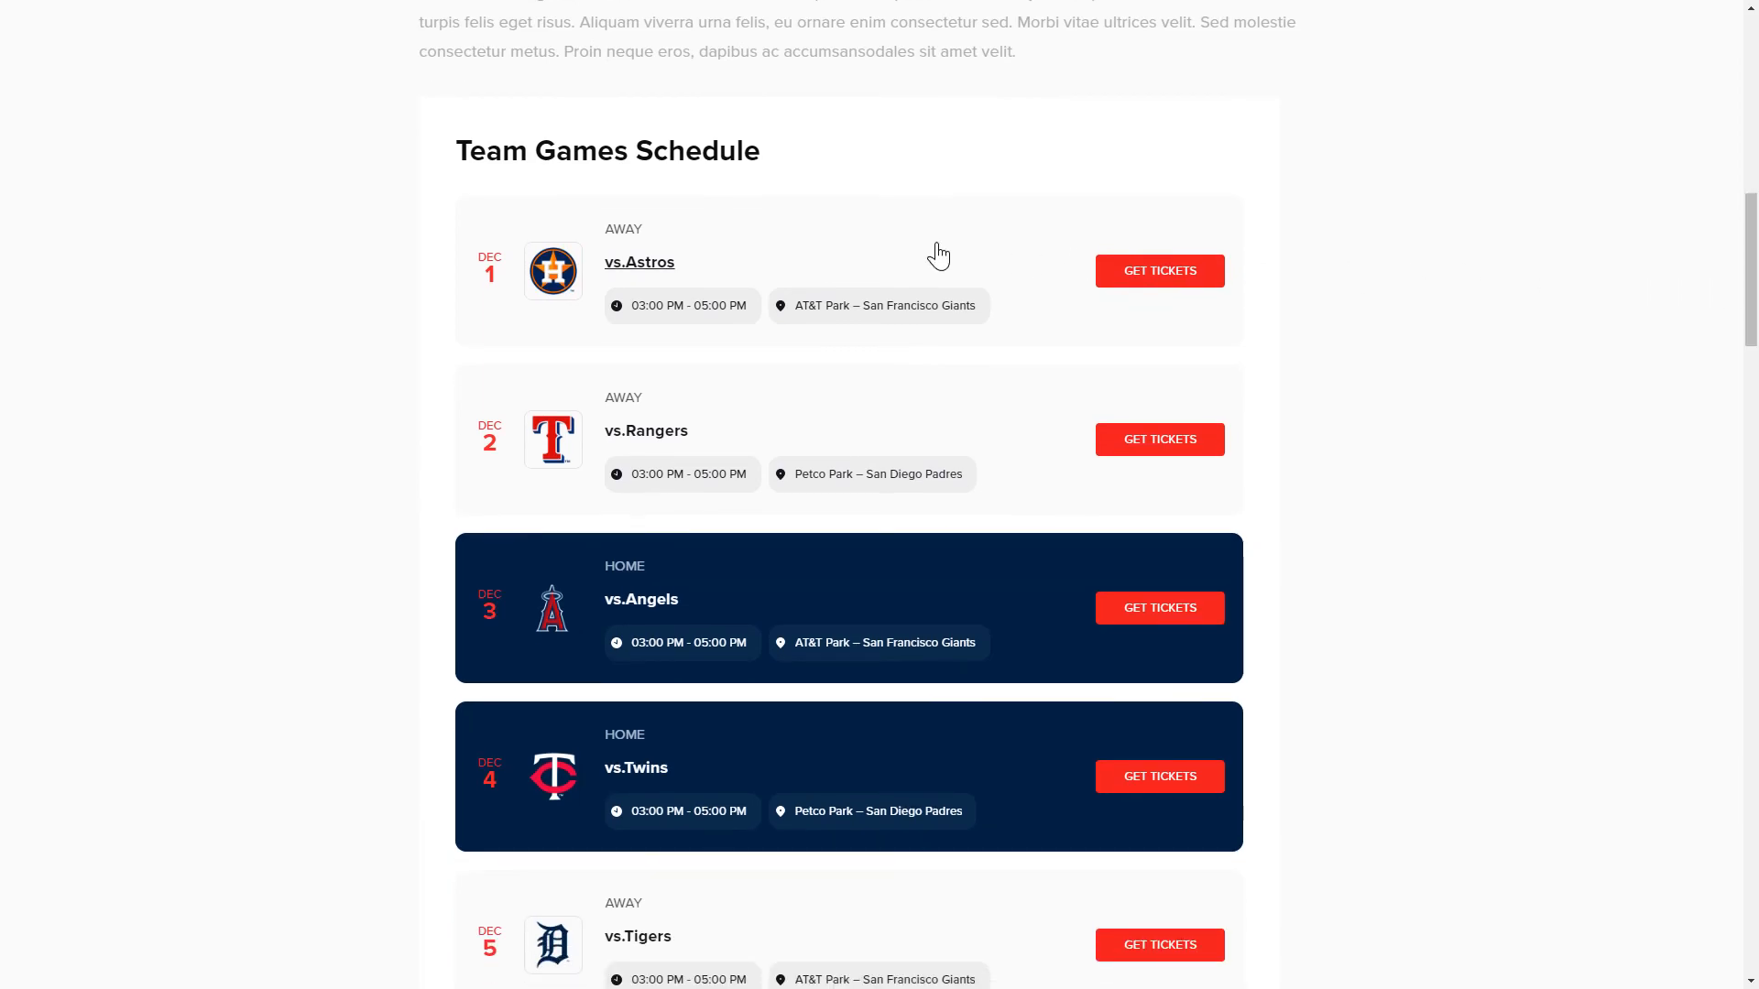
pyautogui.click(640, 262)
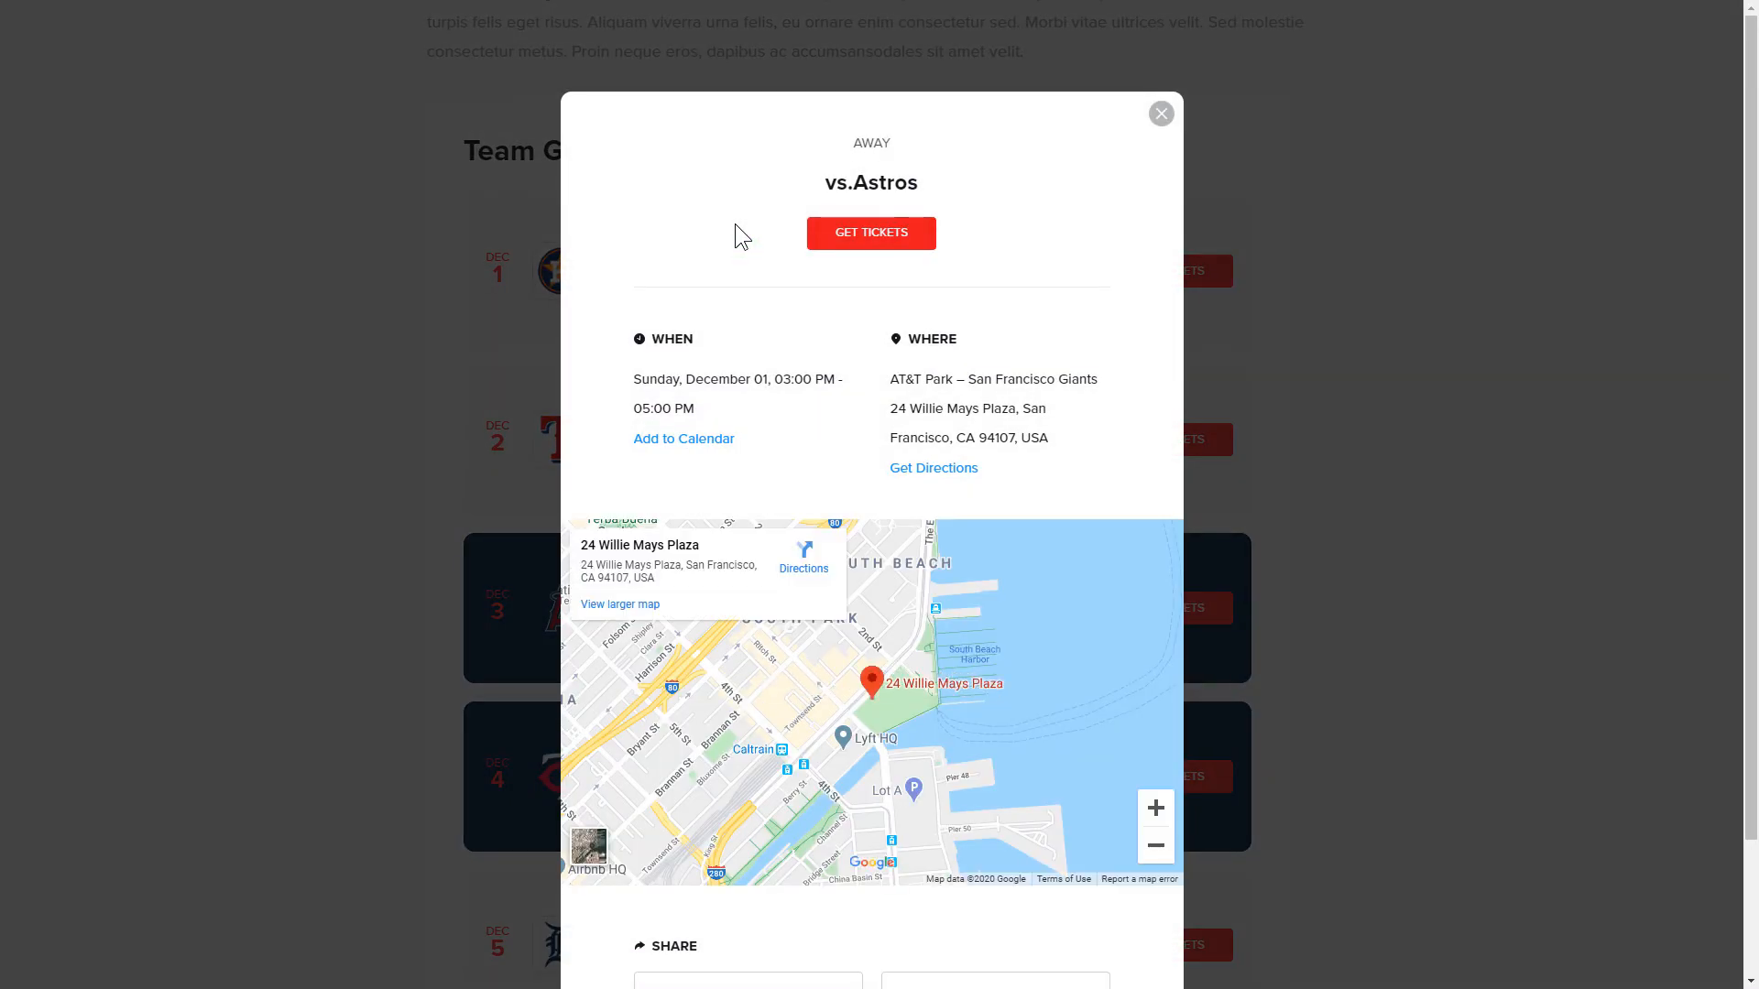
pyautogui.click(682, 438)
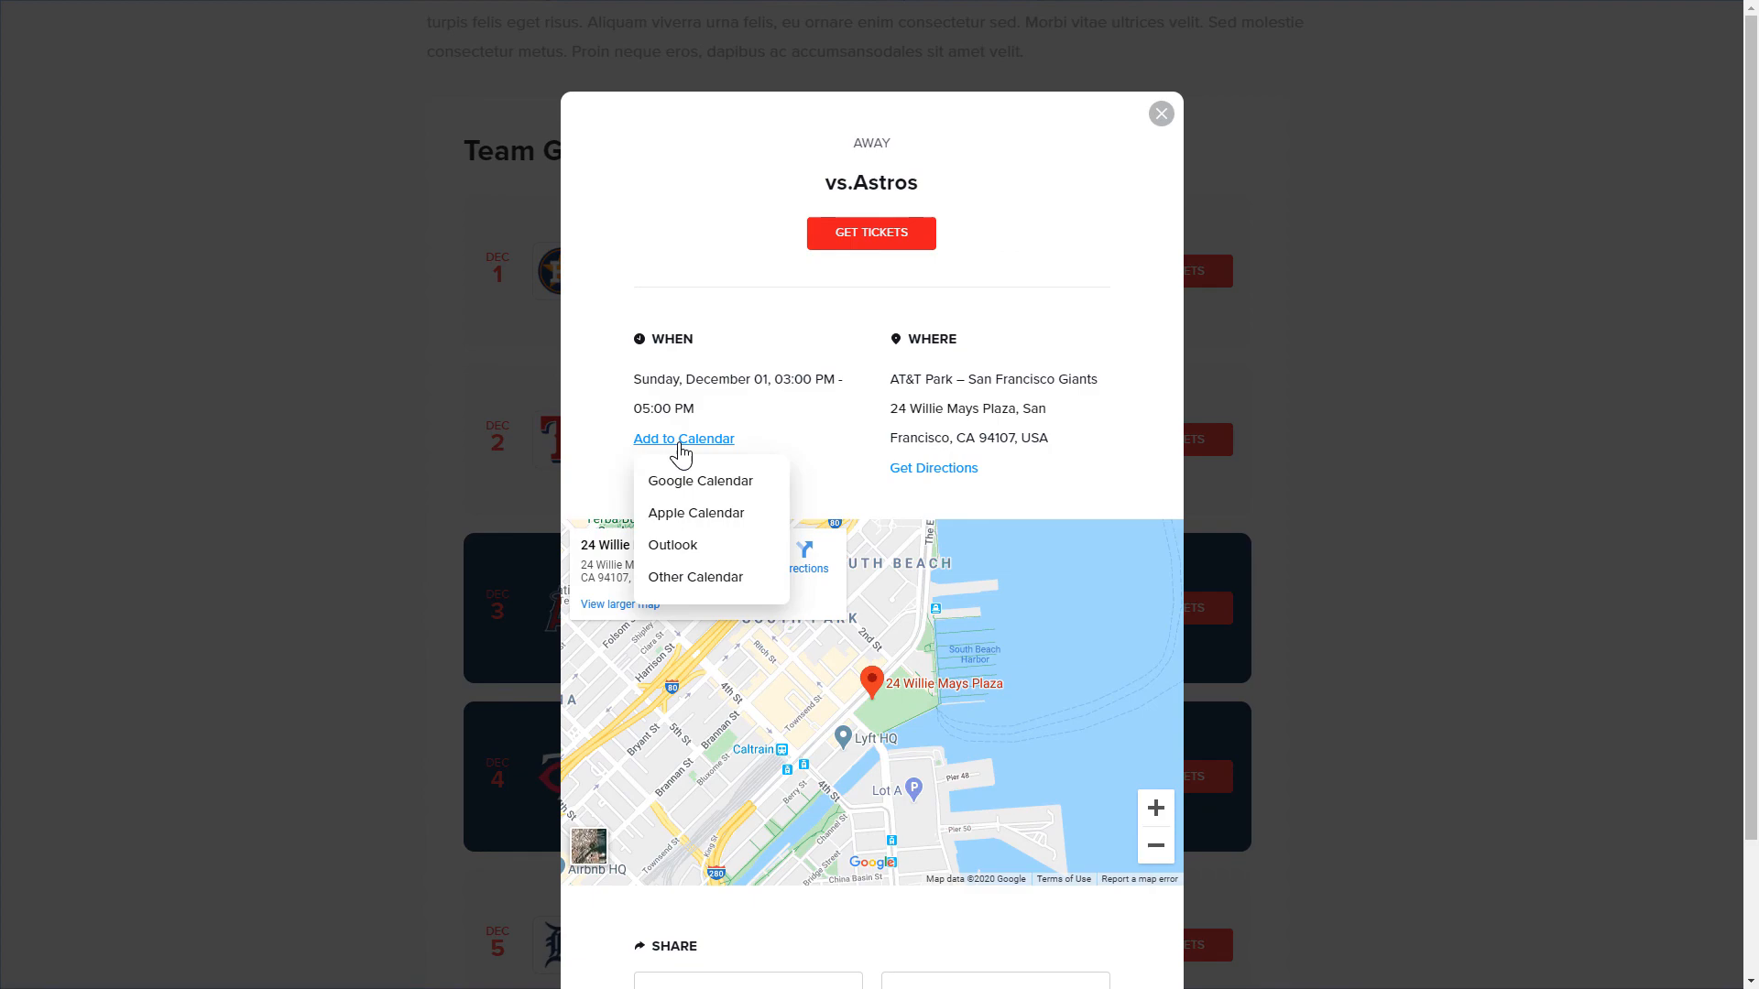
pyautogui.click(1159, 114)
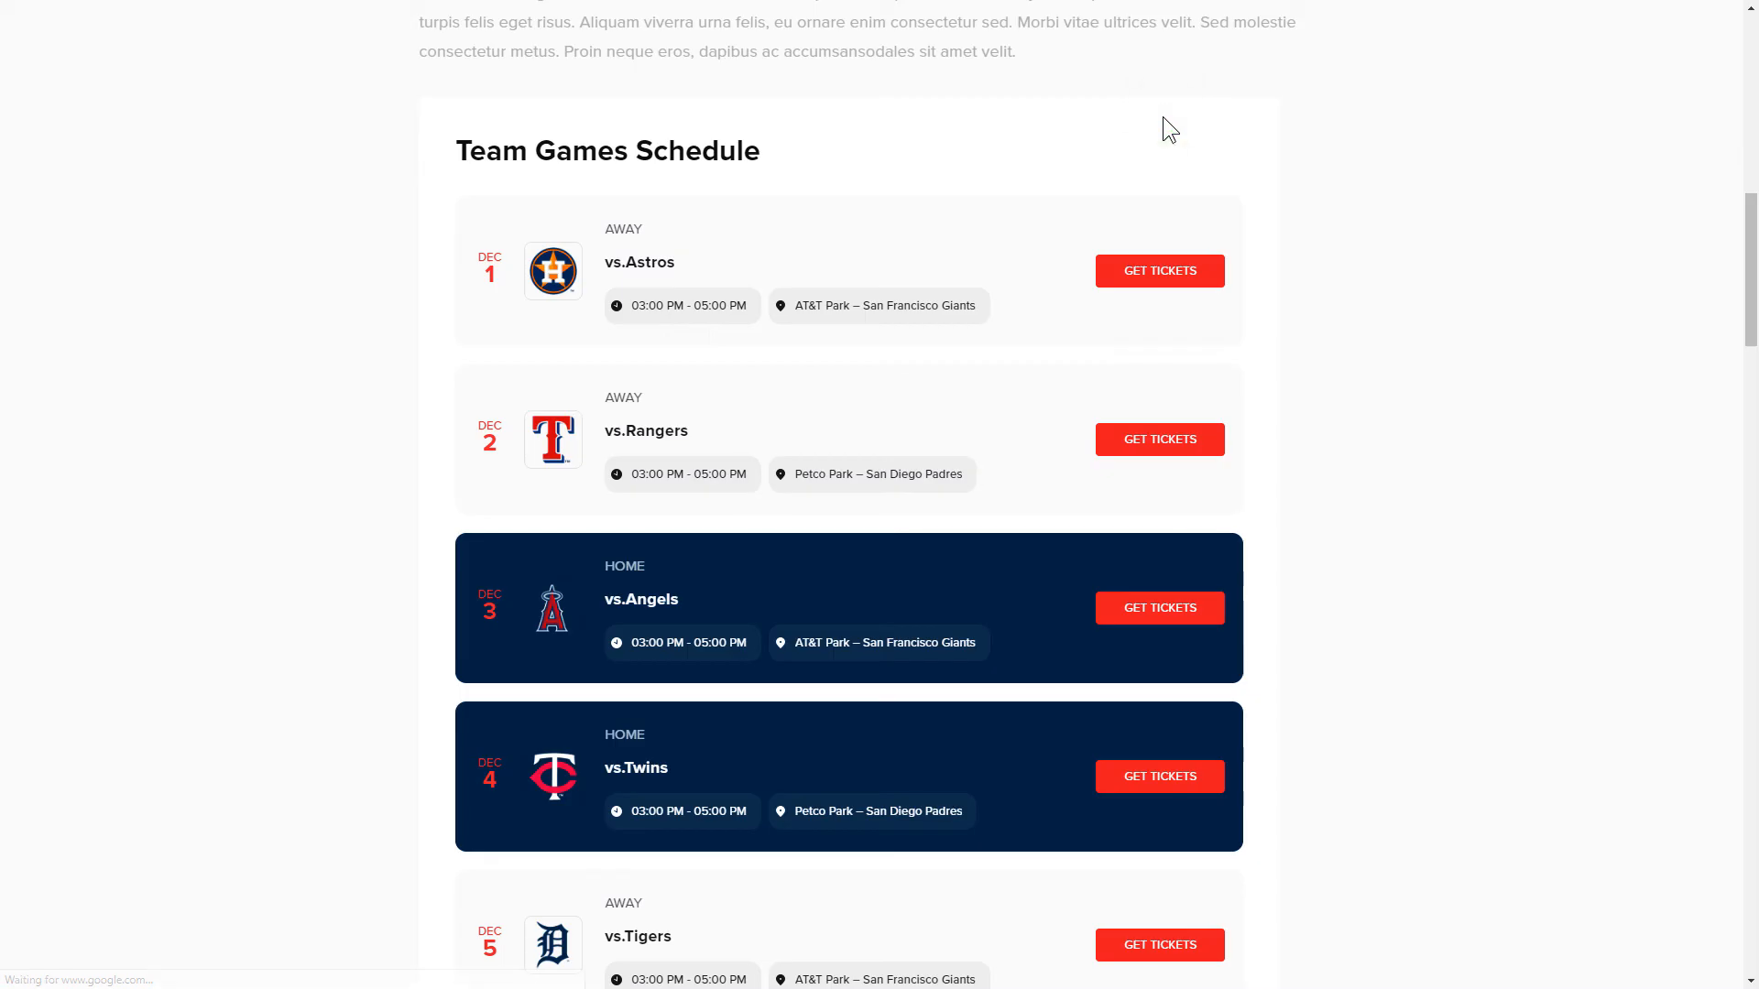